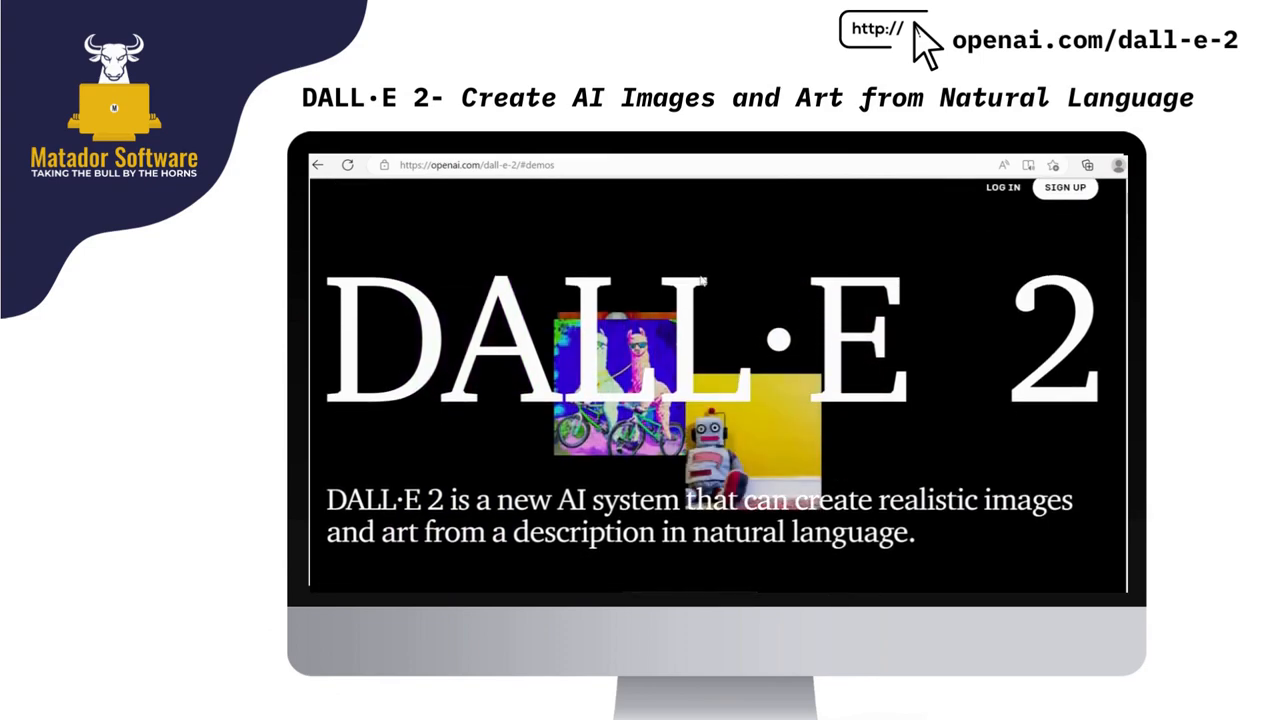
Scroll down the DALL·E 2 page through the intro to the text-to-image demo
{"action": "scroll", "scroll_direction": "down", "scroll_amount": 3}
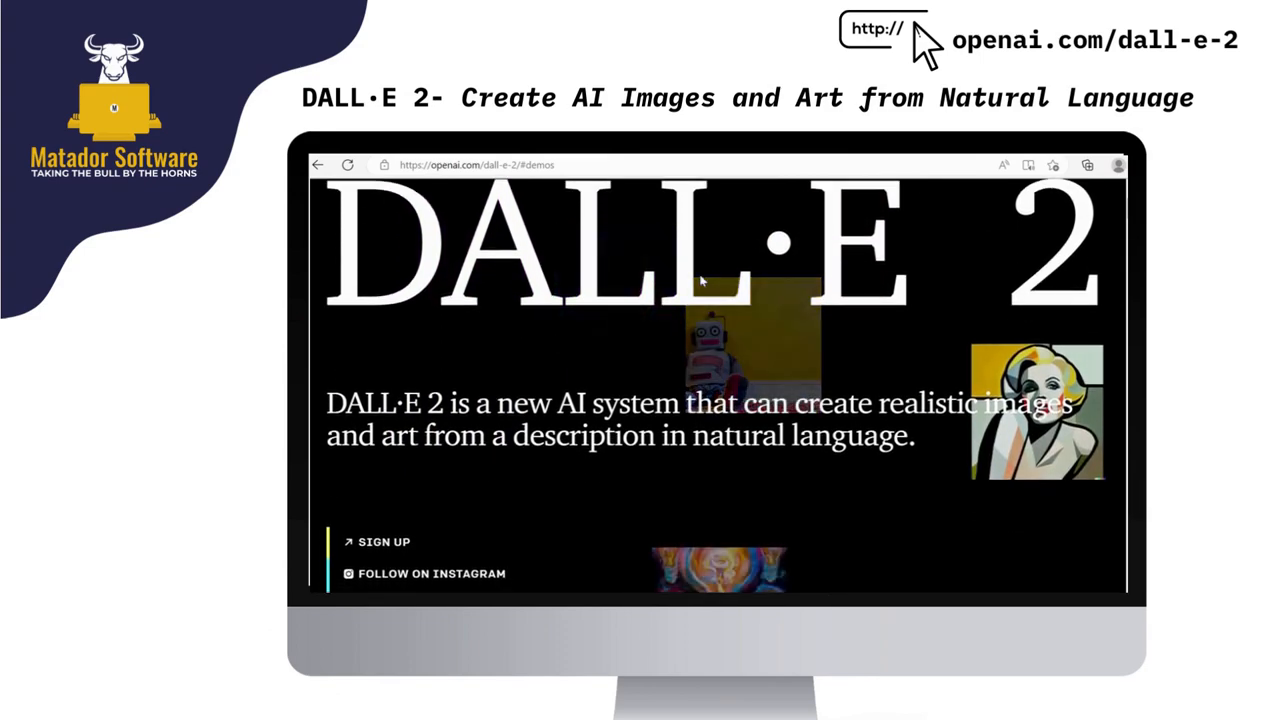
{"action": "scroll", "scroll_direction": "down", "scroll_amount": 3}
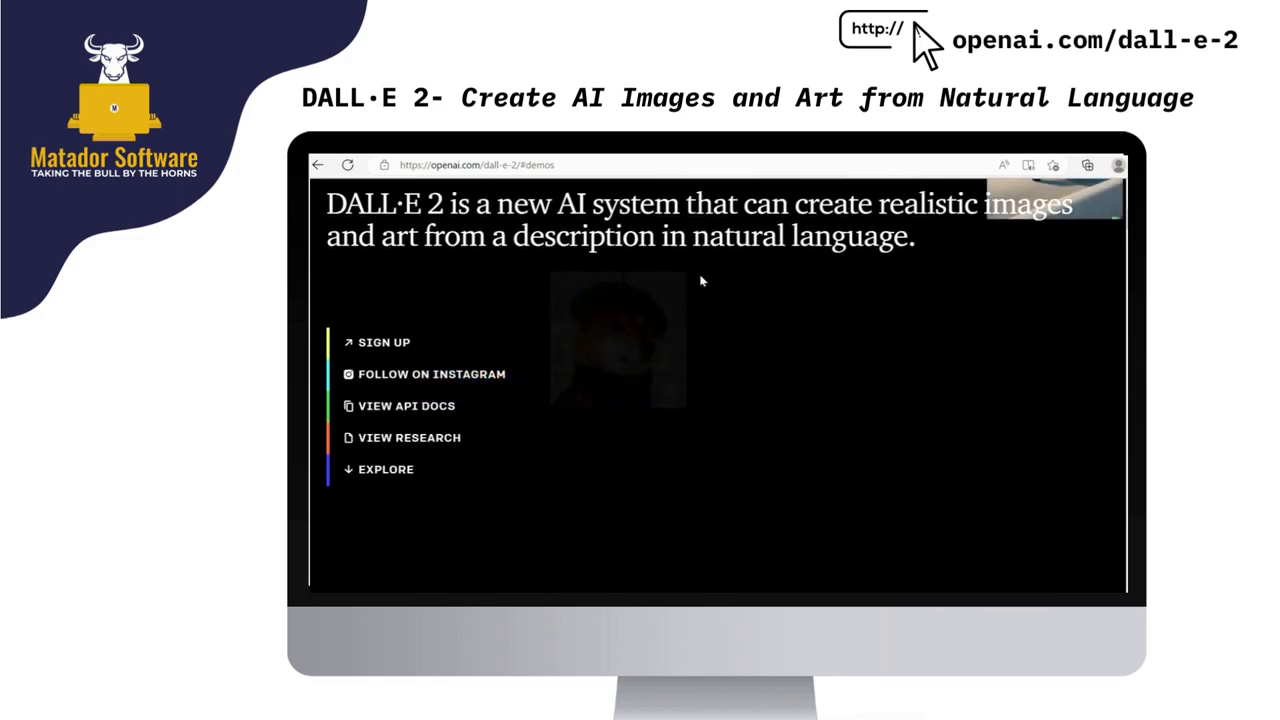
{"action": "scroll", "scroll_direction": "down", "scroll_amount": 3}
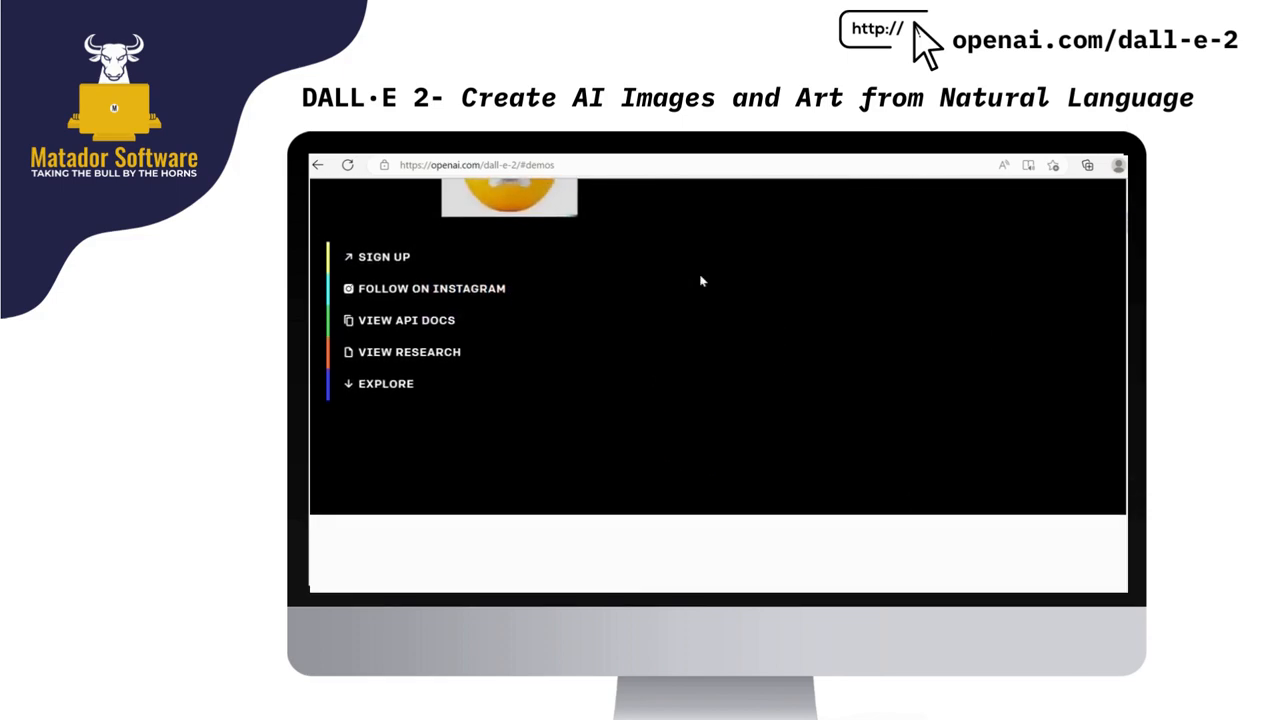
{"action": "scroll", "scroll_direction": "down", "scroll_amount": 3}
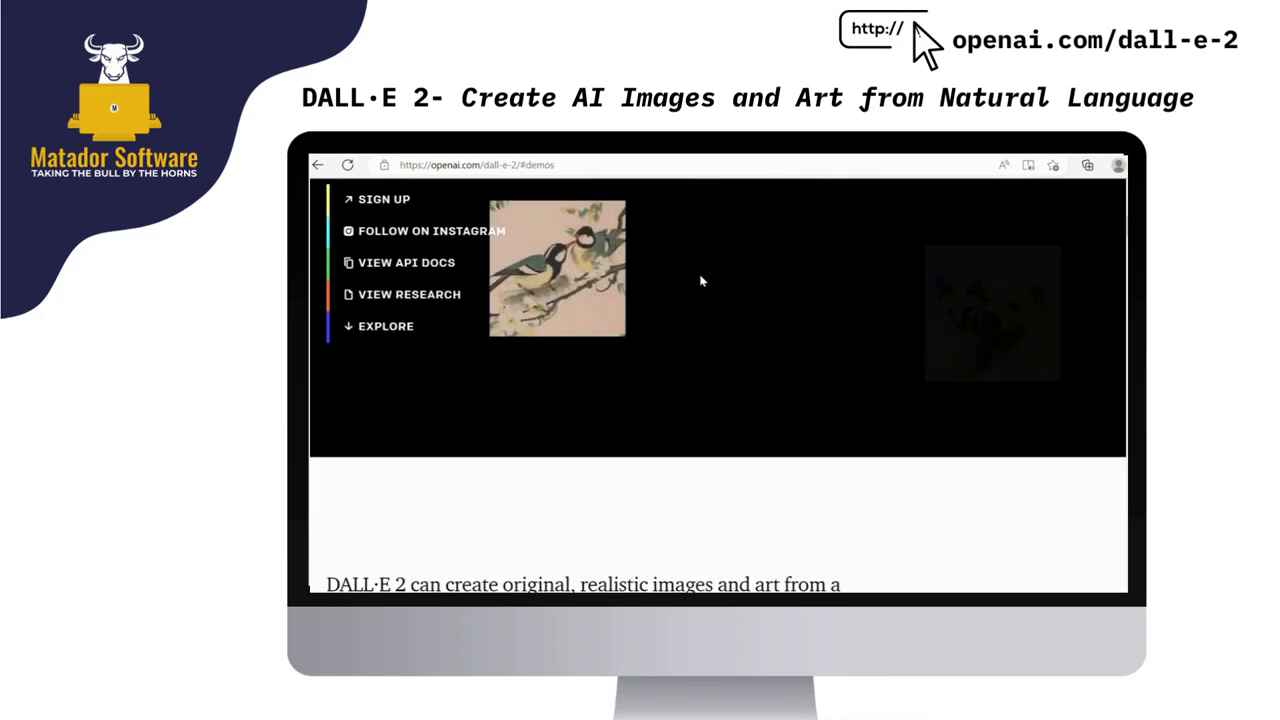
{"action": "scroll", "scroll_direction": "down", "scroll_amount": 3}
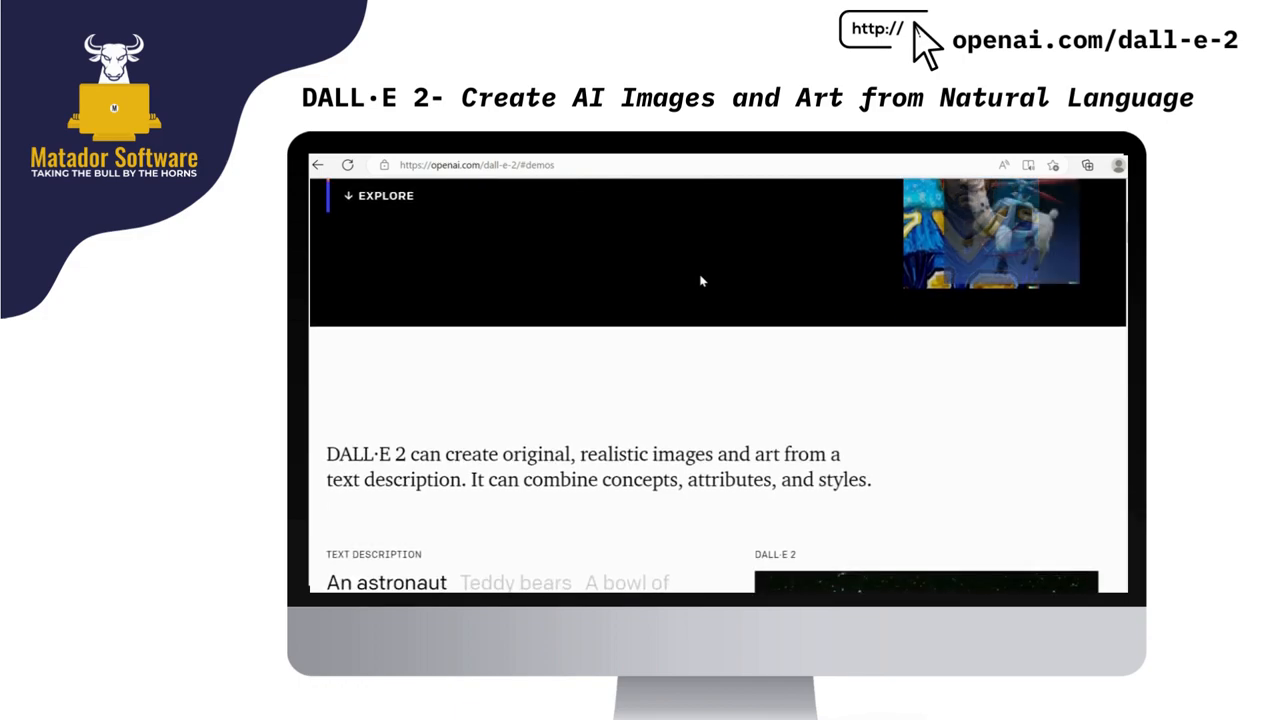
{"action": "scroll", "scroll_direction": "down", "scroll_amount": 3}
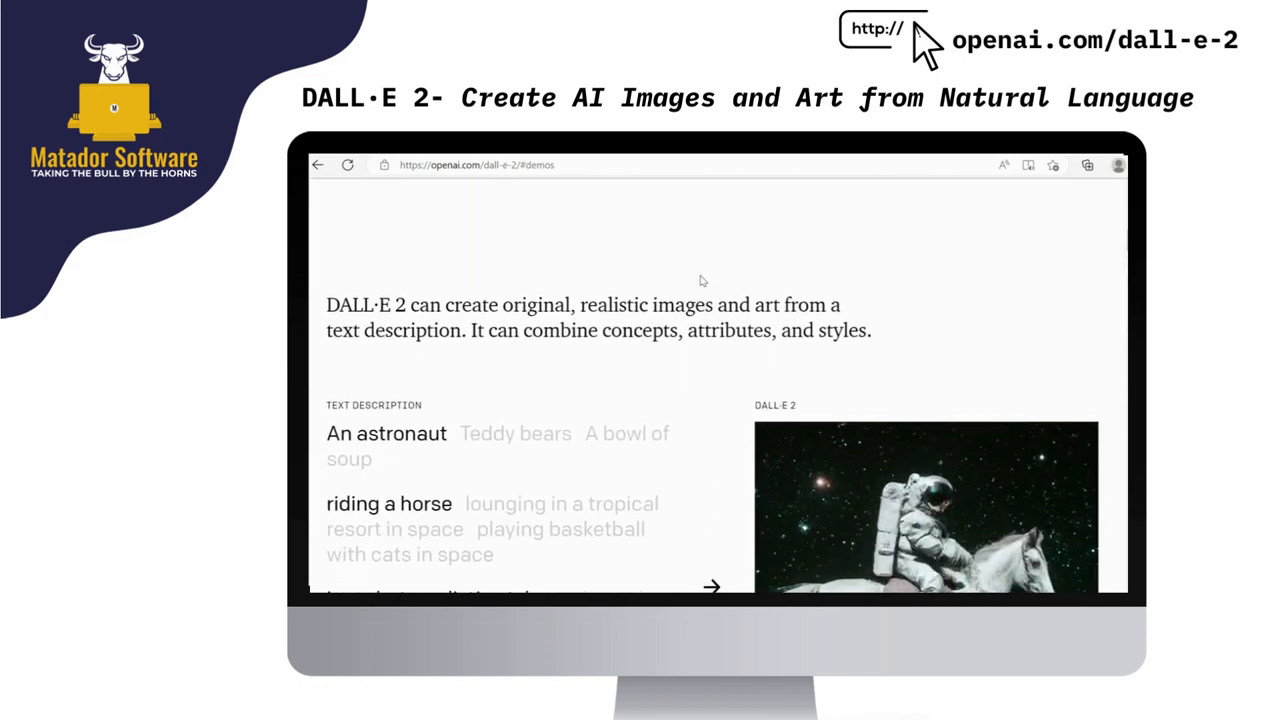
{"action": "scroll", "scroll_direction": "down", "scroll_amount": 3}
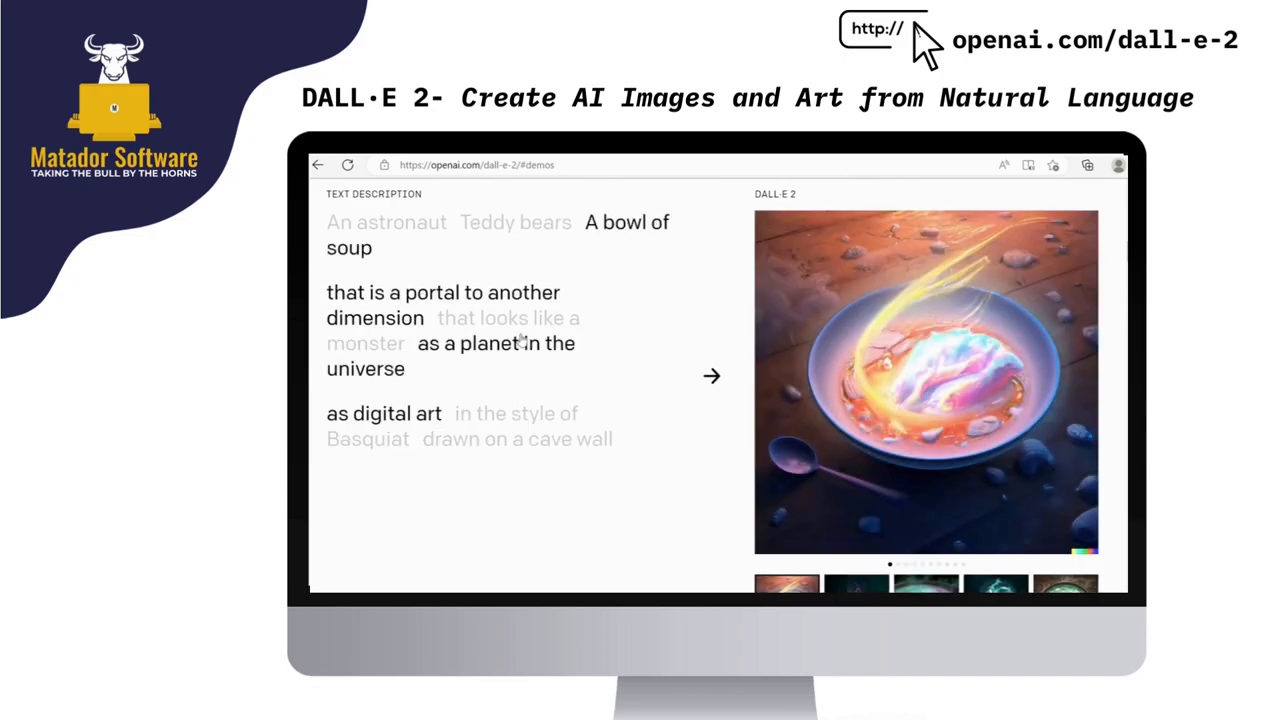
Show the bowl-of-soup example as a monster made out of plasticine, then continue to outpainting
{"action": "left_click", "coordinate": [508, 318]}
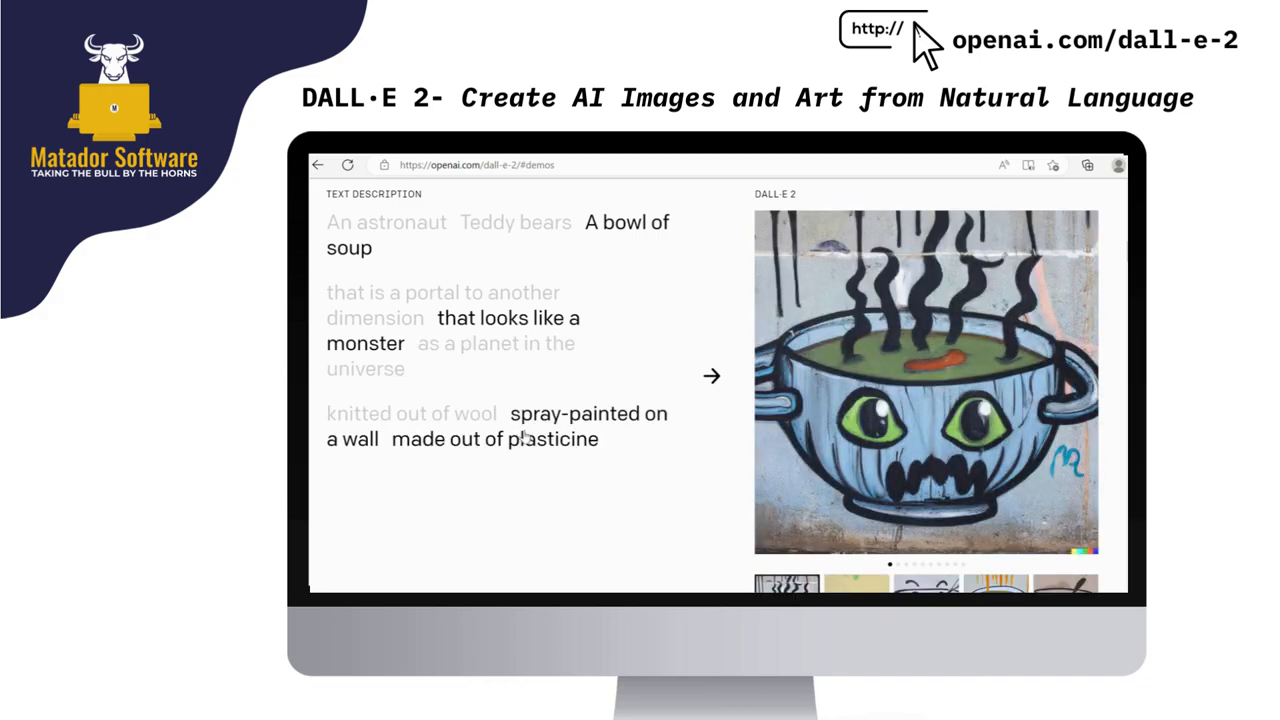
{"action": "left_click", "coordinate": [494, 440]}
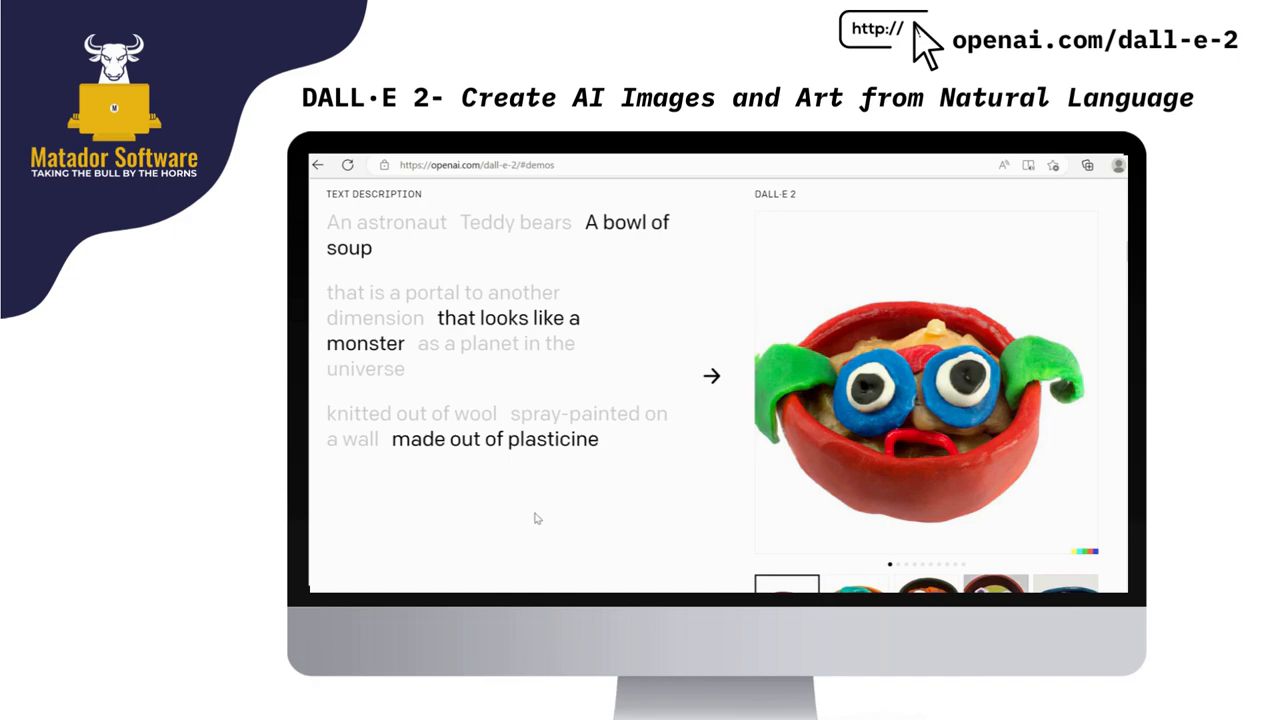
{"action": "scroll", "scroll_direction": "down", "scroll_amount": 3}
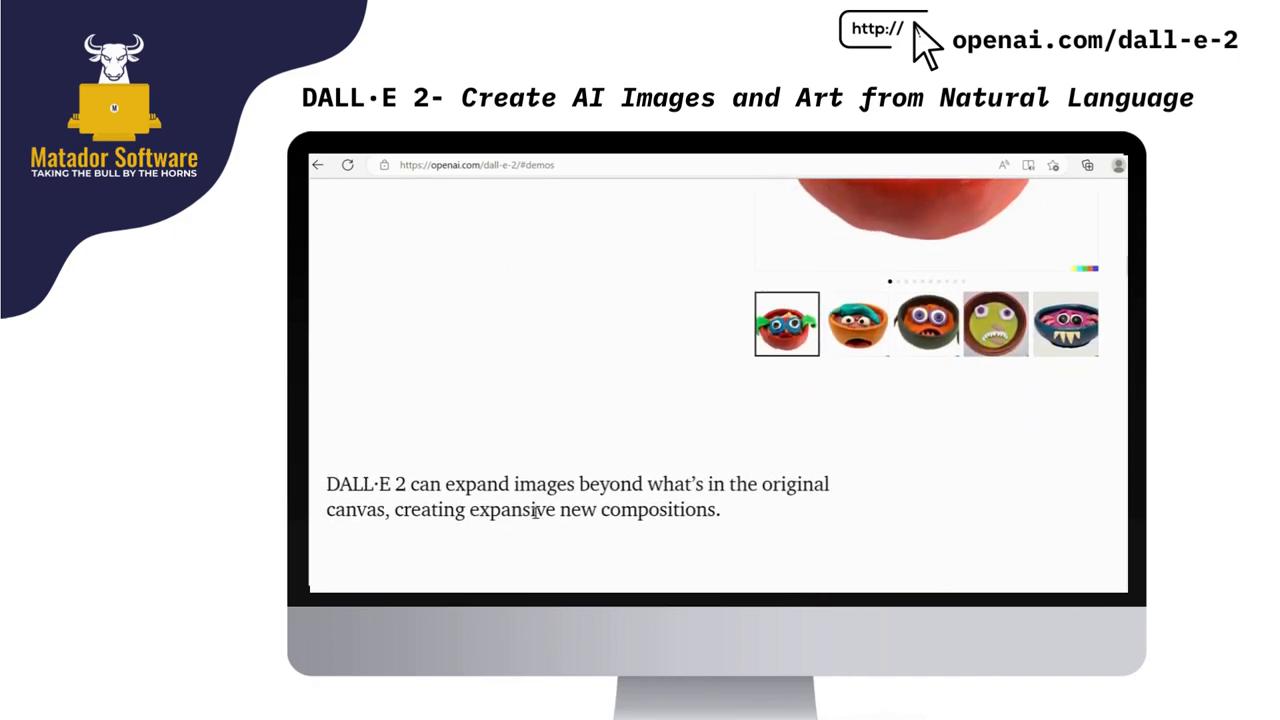
{"action": "scroll", "scroll_direction": "down", "scroll_amount": 3}
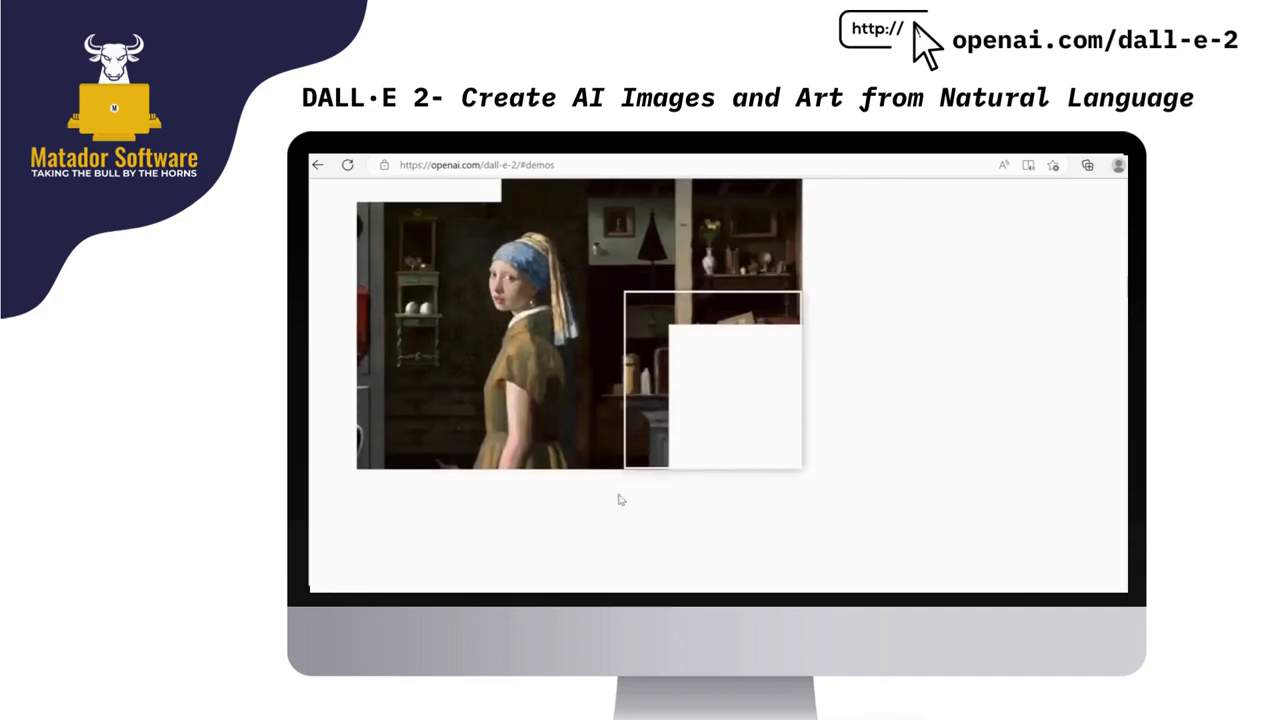
Scroll past the edits, variations and diffusion sections to the 'DALL·E 2 Explained' video
{"action": "scroll", "scroll_direction": "down", "scroll_amount": 3}
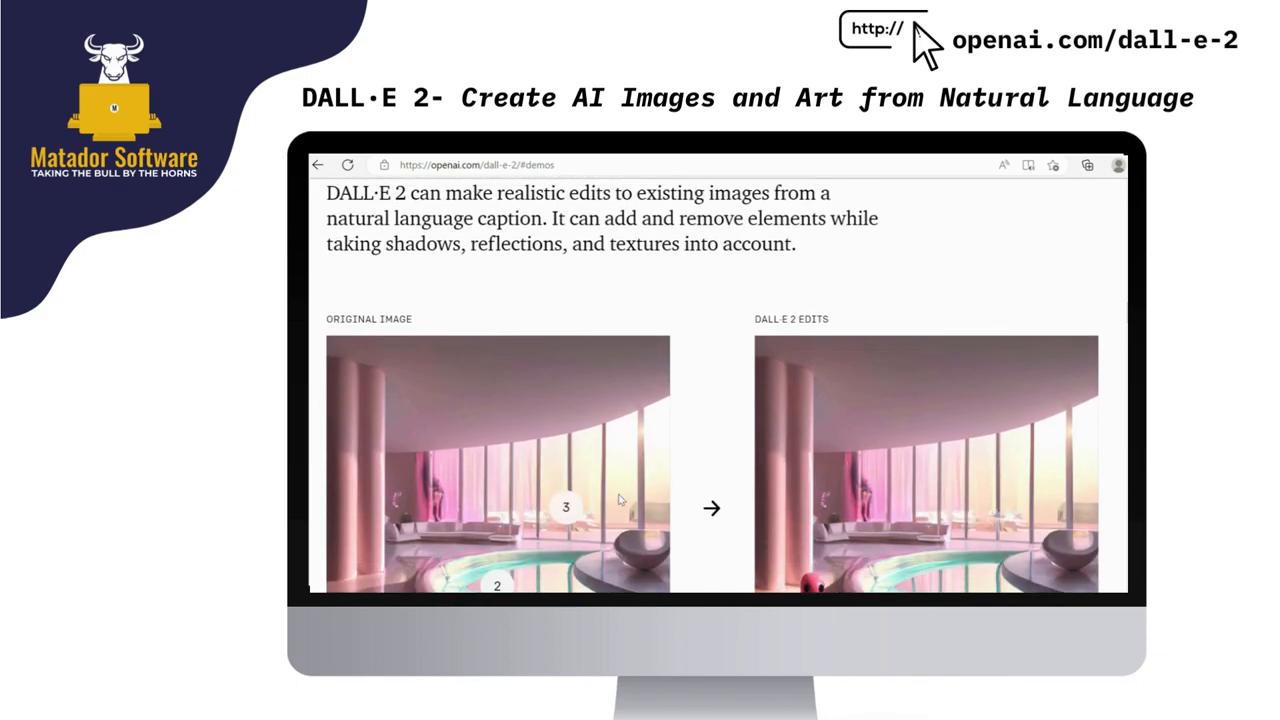
{"action": "scroll", "scroll_direction": "down", "scroll_amount": 3}
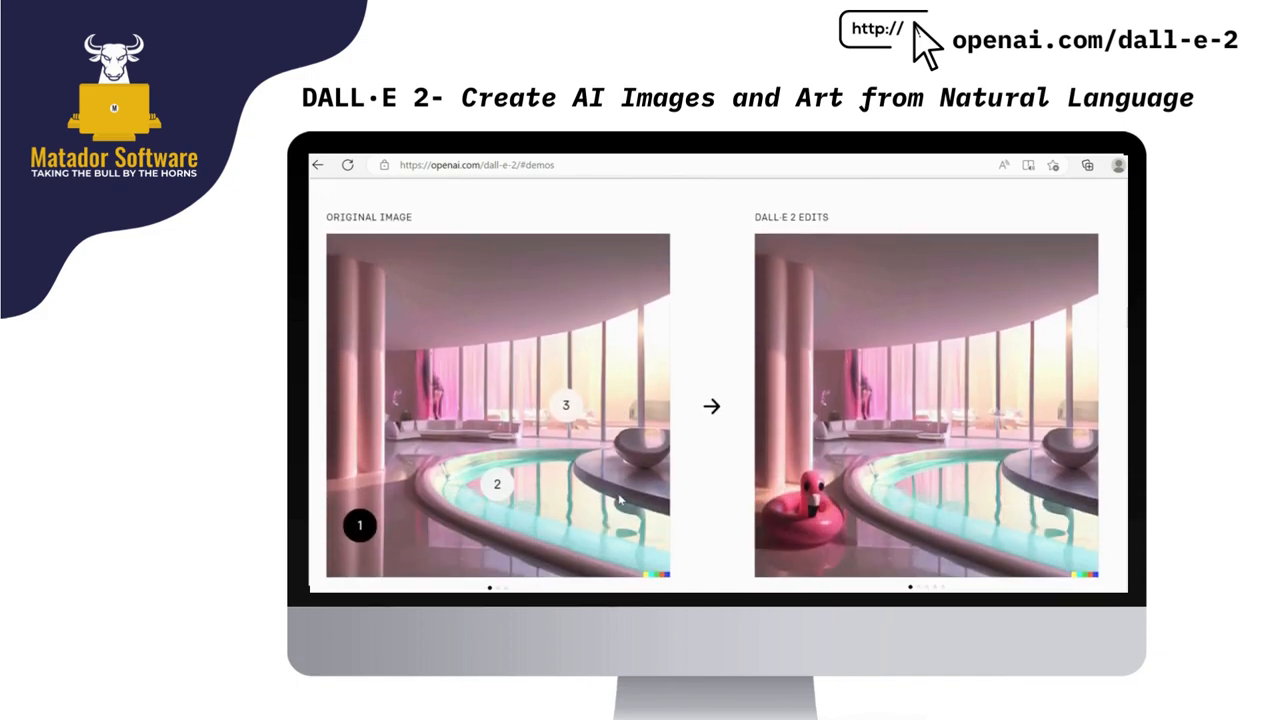
{"action": "scroll", "scroll_direction": "down", "scroll_amount": 3}
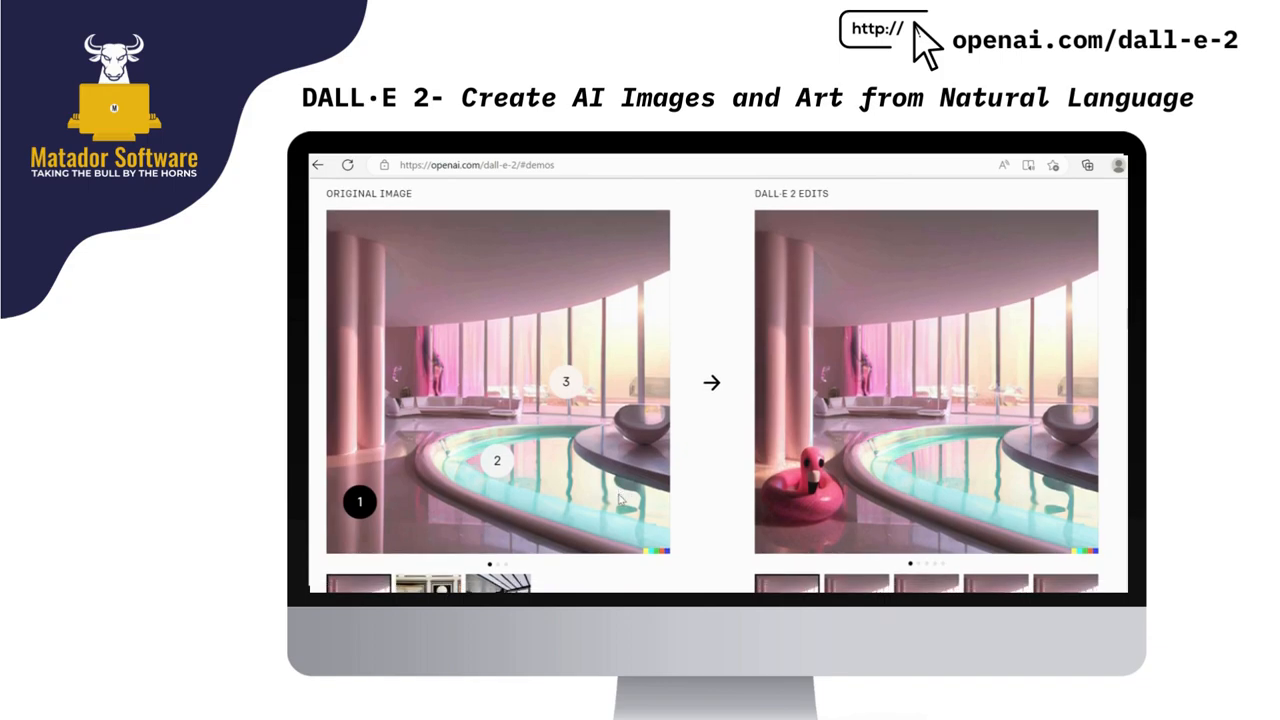
{"action": "scroll", "scroll_direction": "down", "scroll_amount": 3}
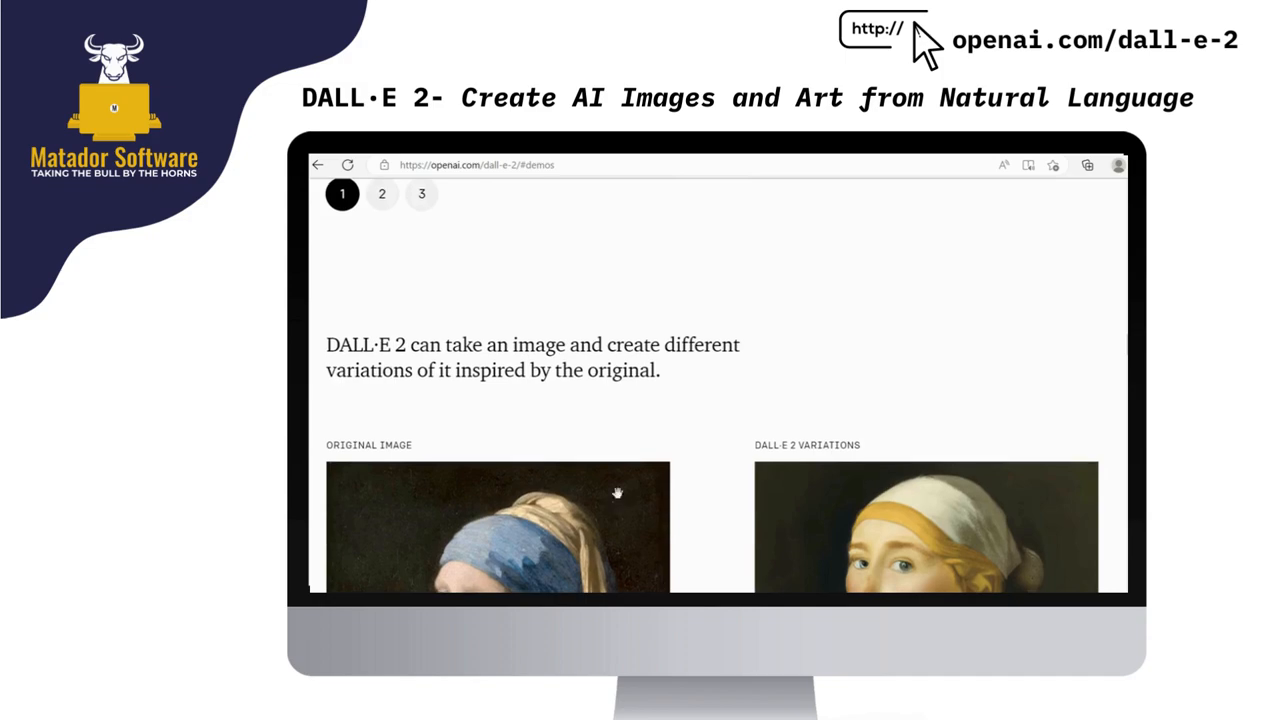
{"action": "scroll", "scroll_direction": "down", "scroll_amount": 3}
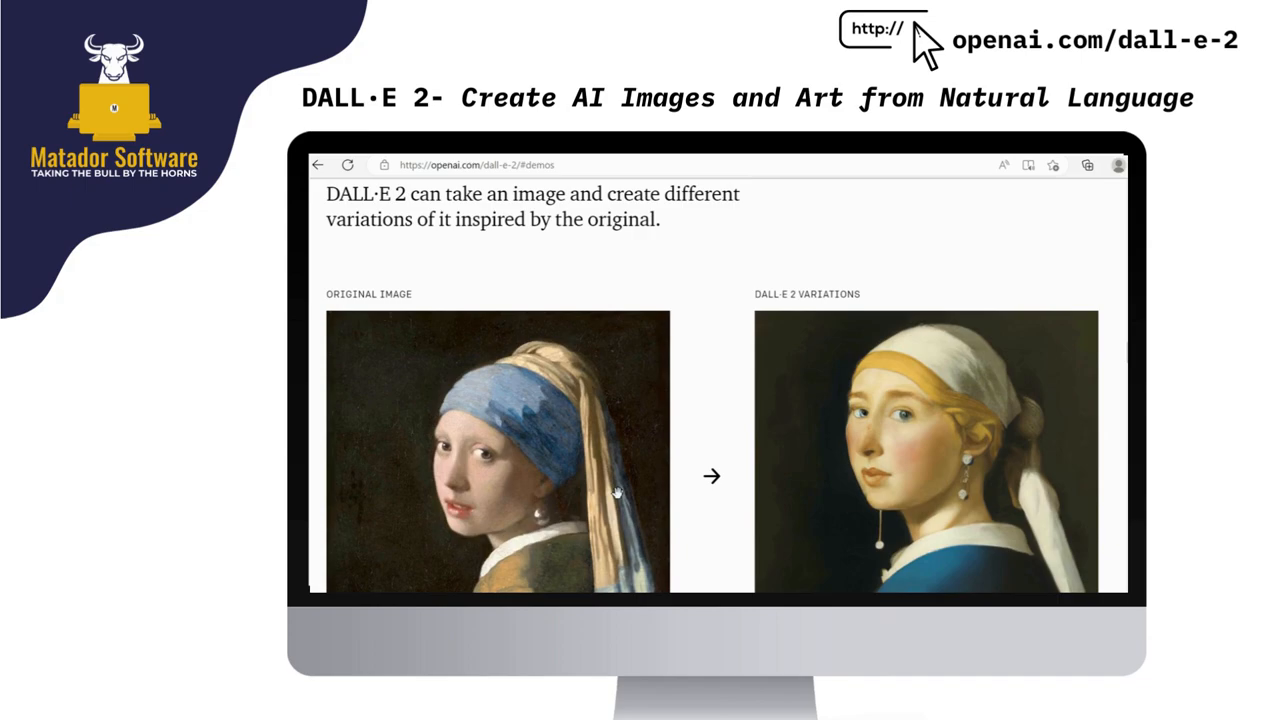
{"action": "scroll", "scroll_direction": "down", "scroll_amount": 3}
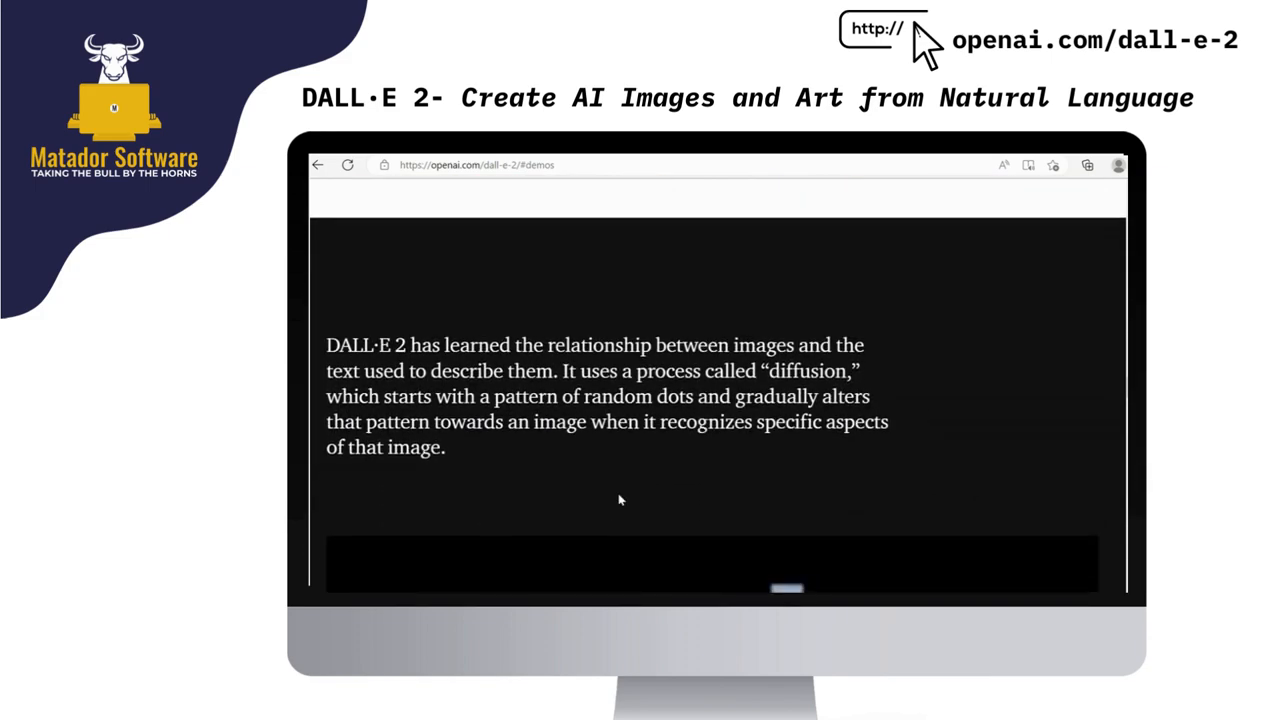
{"action": "scroll", "scroll_direction": "down", "scroll_amount": 3}
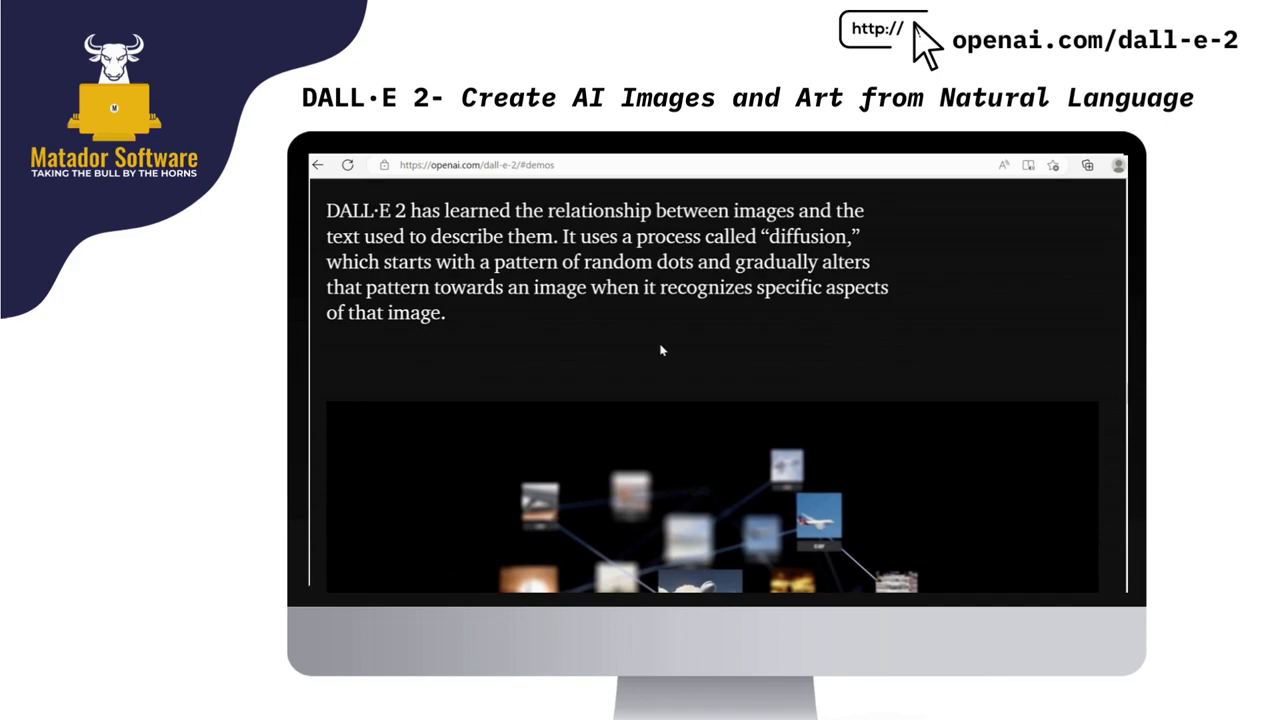
{"action": "scroll", "scroll_direction": "down", "scroll_amount": 3}
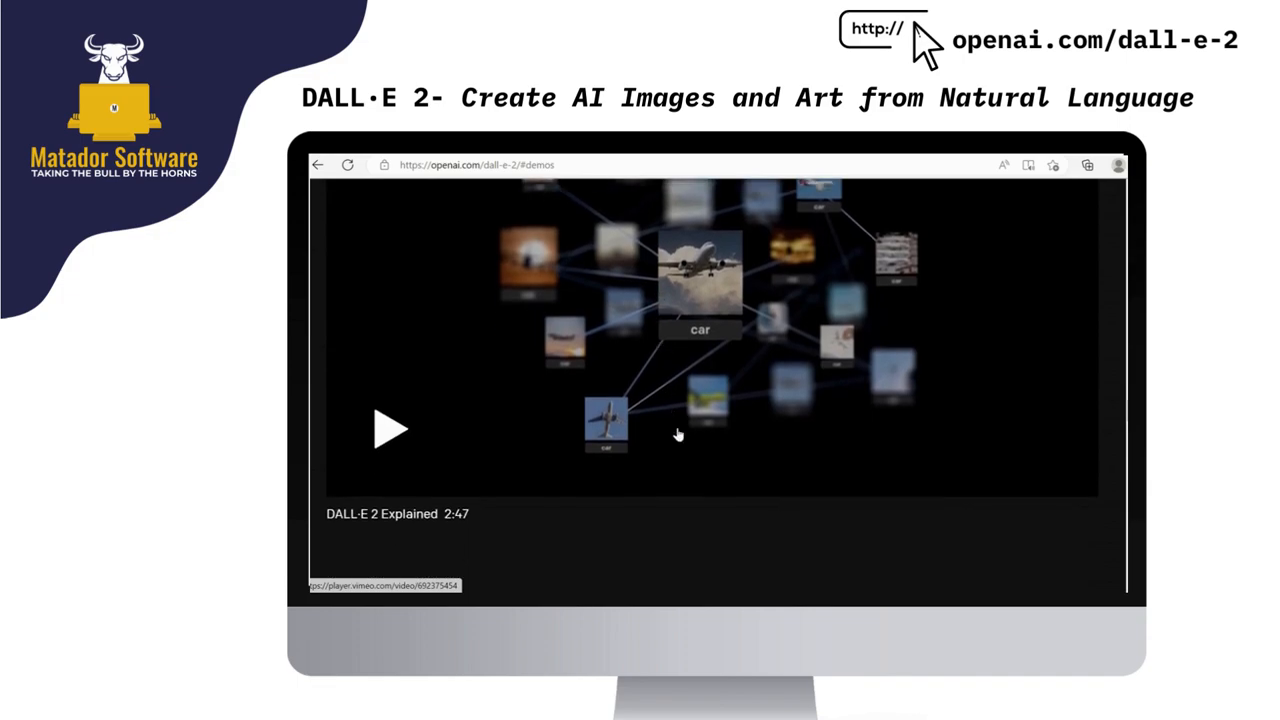
{"action": "mouse_move", "coordinate": [700, 550]}
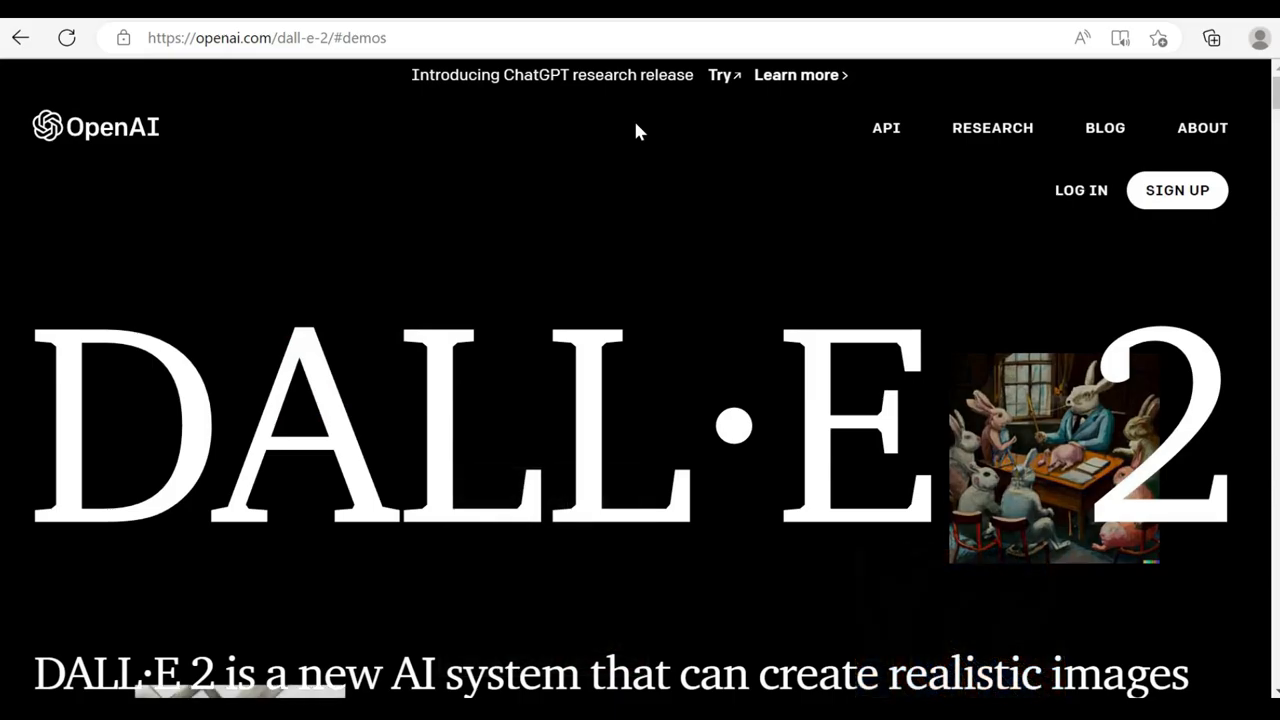
{"action": "mouse_move", "coordinate": [1080, 190]}
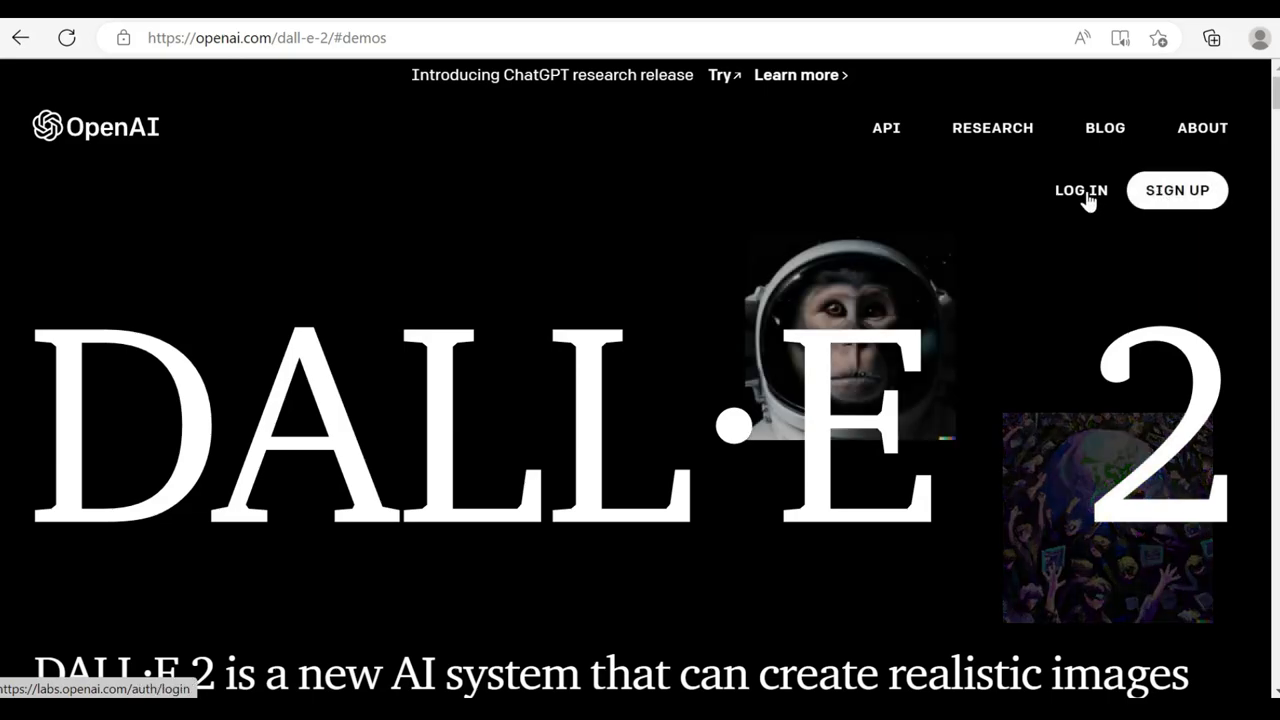
Sign in at labs.openai.com and submit the stern-looking owl librarian digital-art prompt
{"action": "left_click", "coordinate": [1080, 190]}
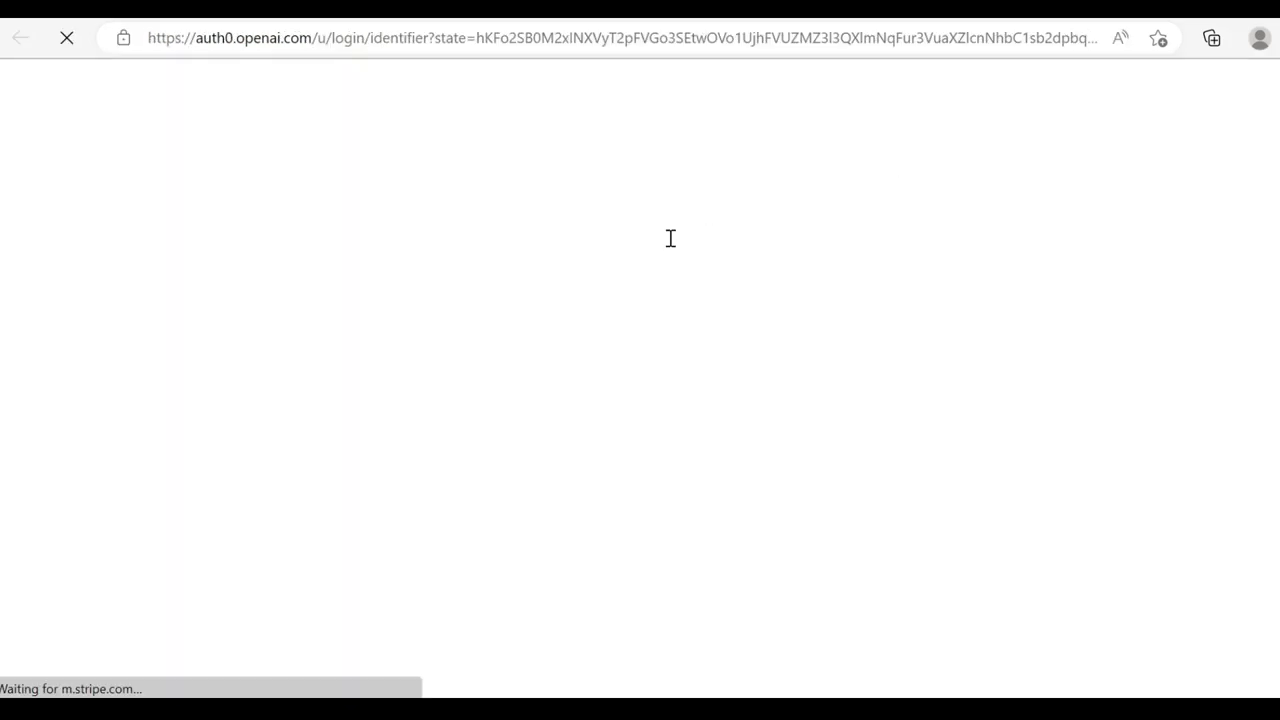
{"action": "left_click", "coordinate": [632, 490]}
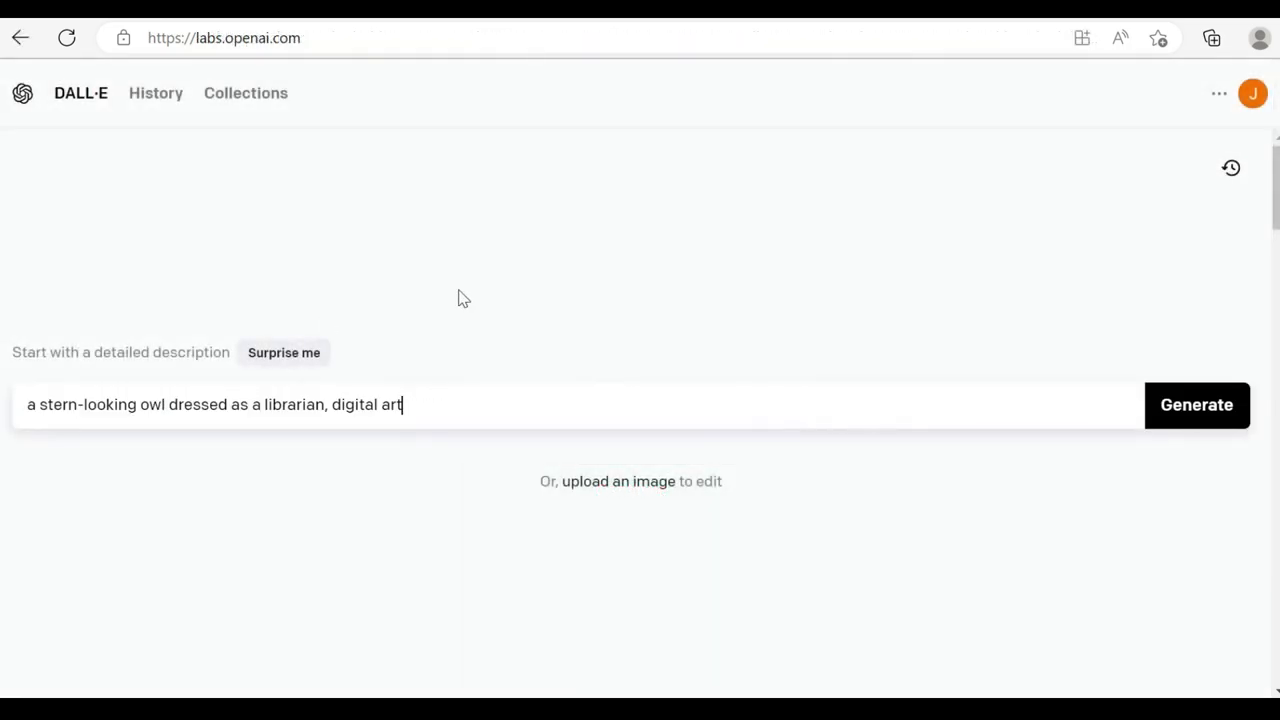
{"action": "mouse_move", "coordinate": [948, 404]}
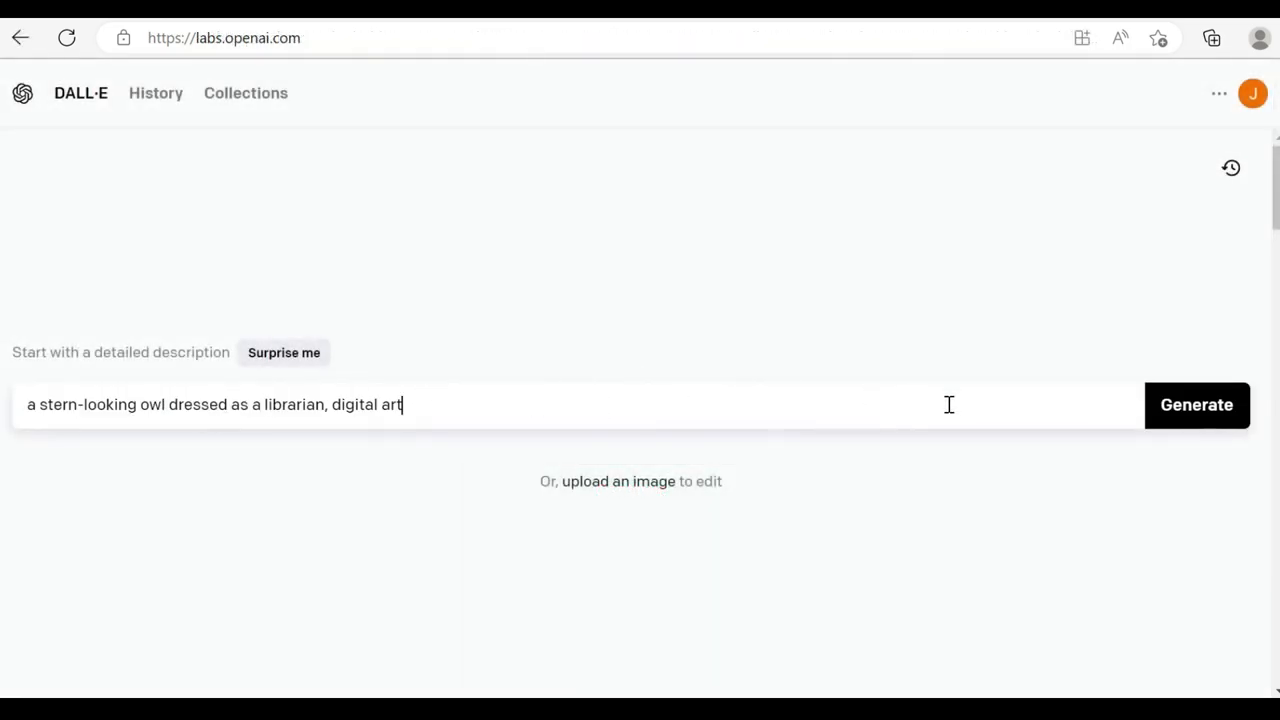
{"action": "left_click", "coordinate": [1196, 404]}
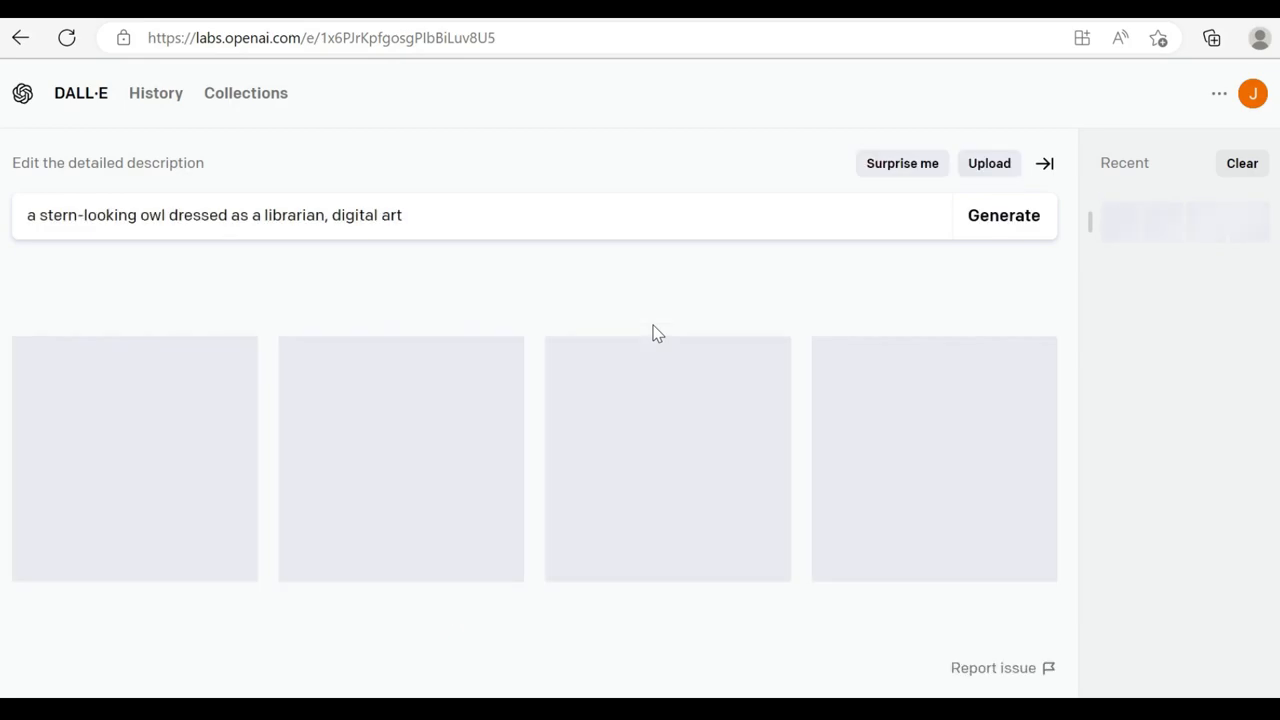
Generate four images of a robot playing chess in a tuxedo while eating a pizza
{"action": "left_click", "coordinate": [1004, 216]}
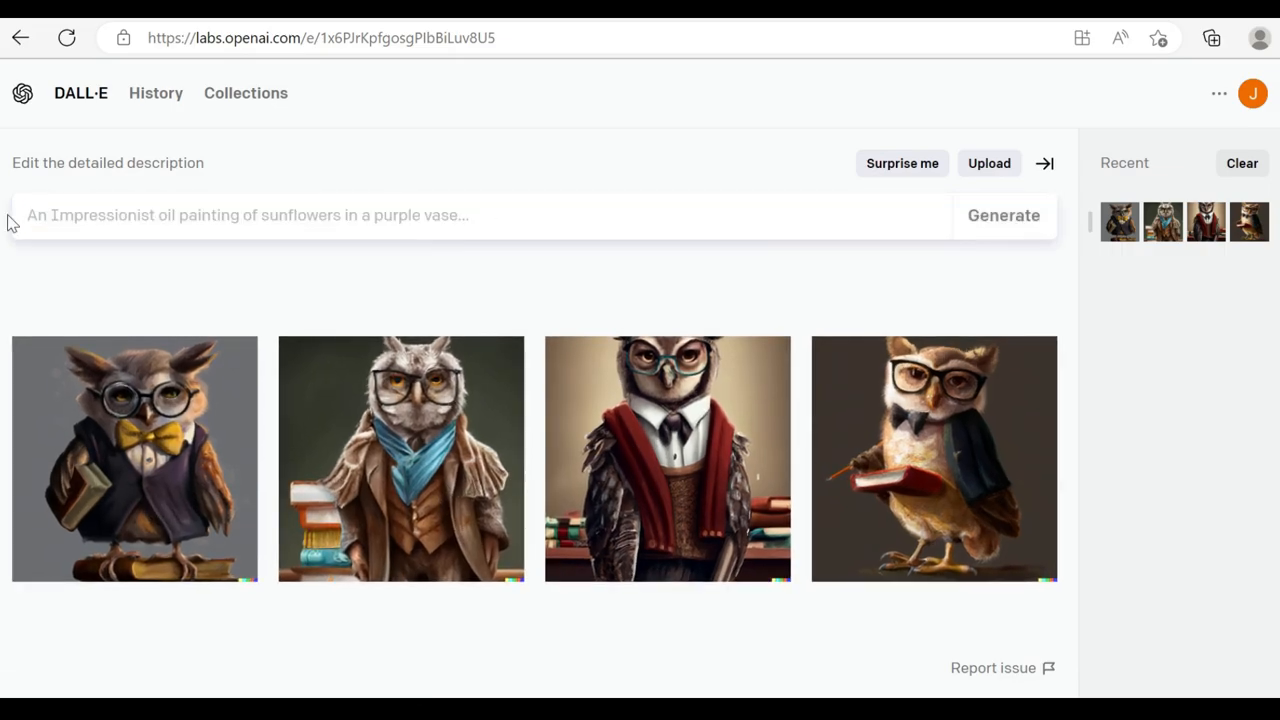
{"action": "type", "text": "a robot playing chess in a"}
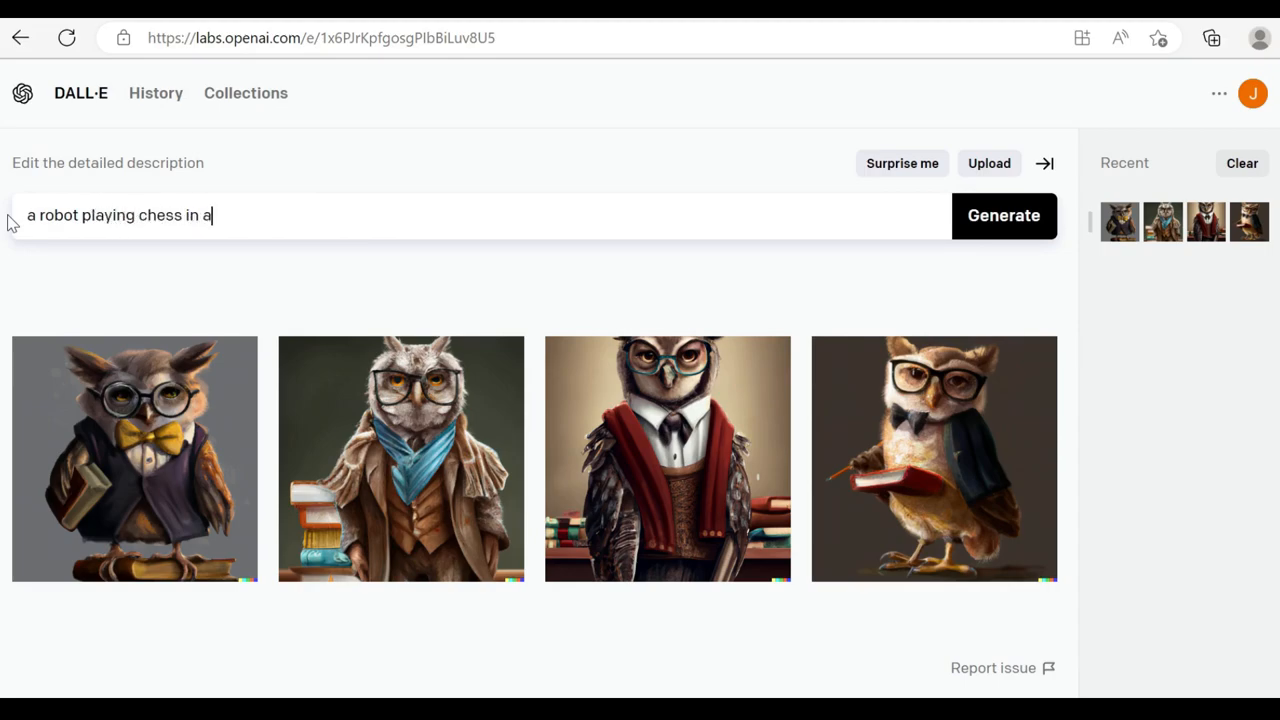
{"action": "type", "text": "suit while eating a"}
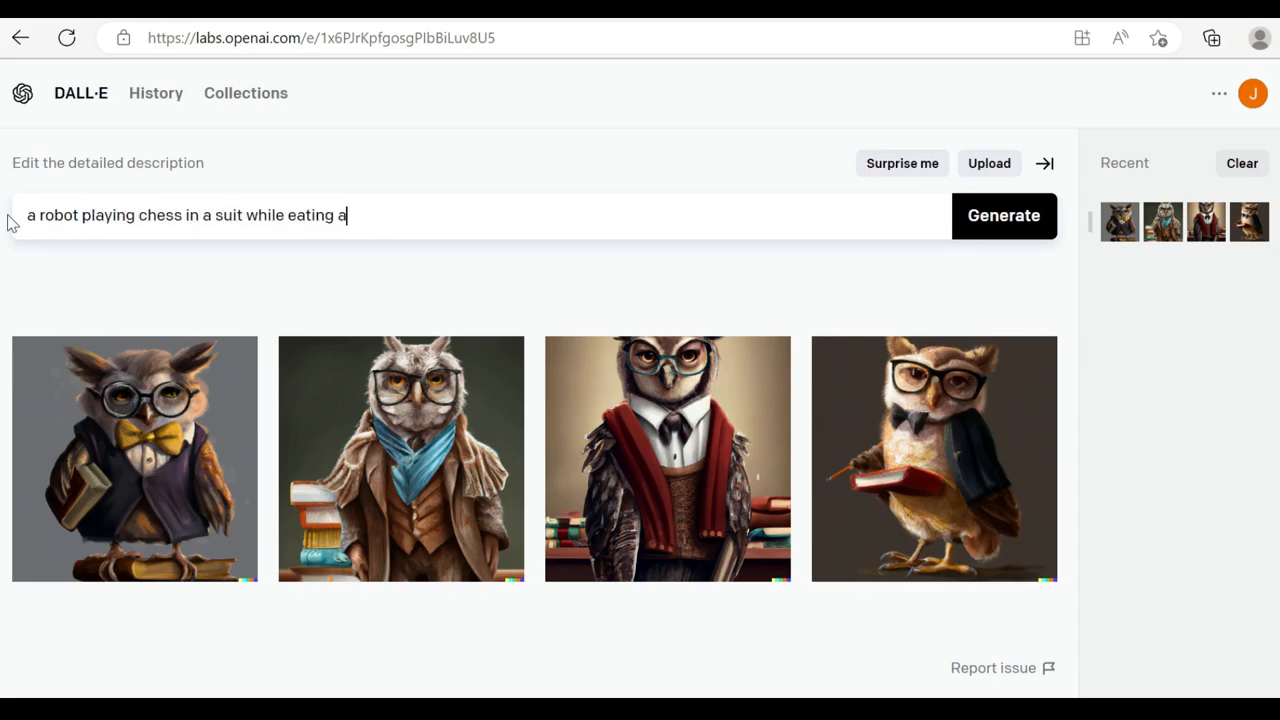
{"action": "left_click", "coordinate": [1004, 216]}
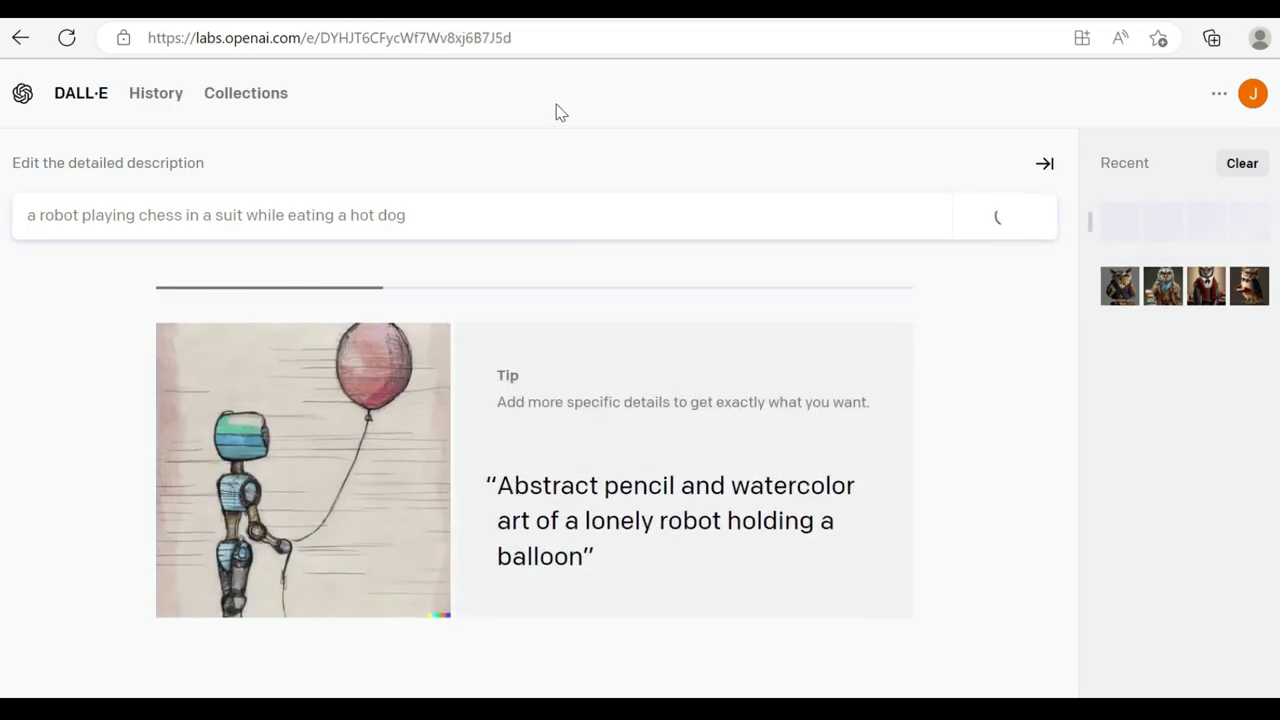
{"action": "left_click", "coordinate": [1004, 216]}
{"action": "type", "text": "pizza"}
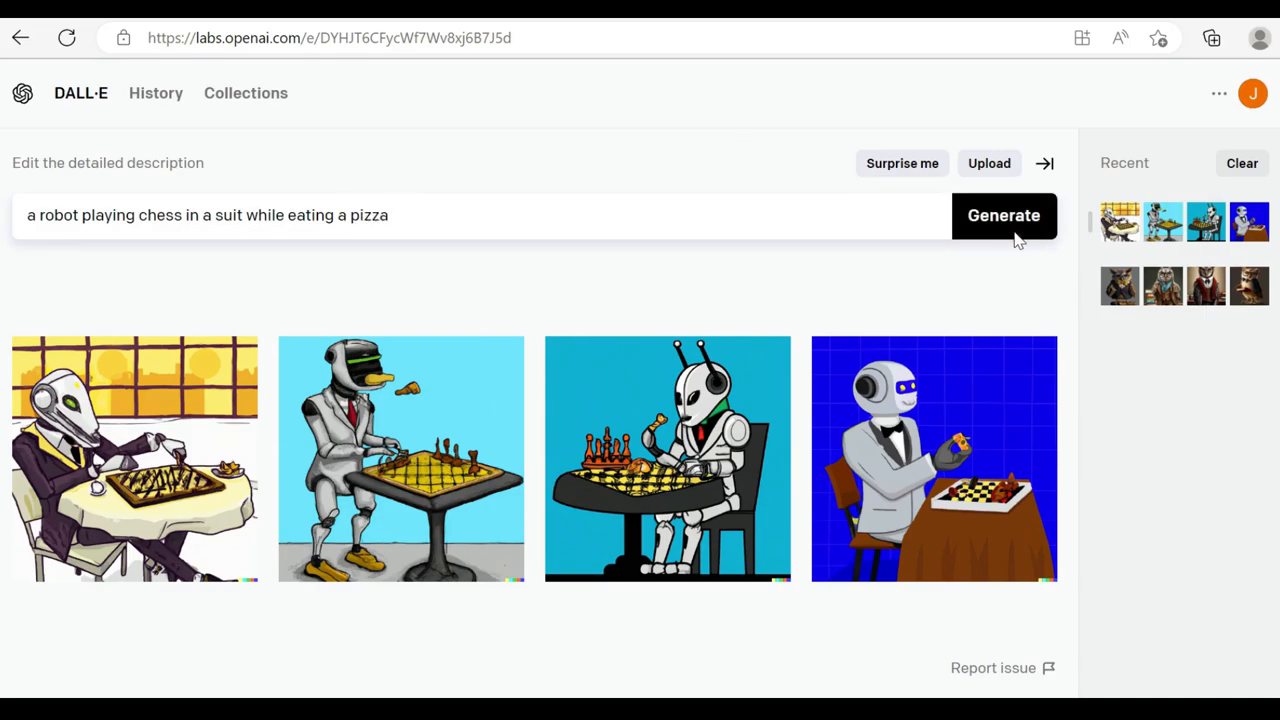
{"action": "left_click", "coordinate": [1004, 216]}
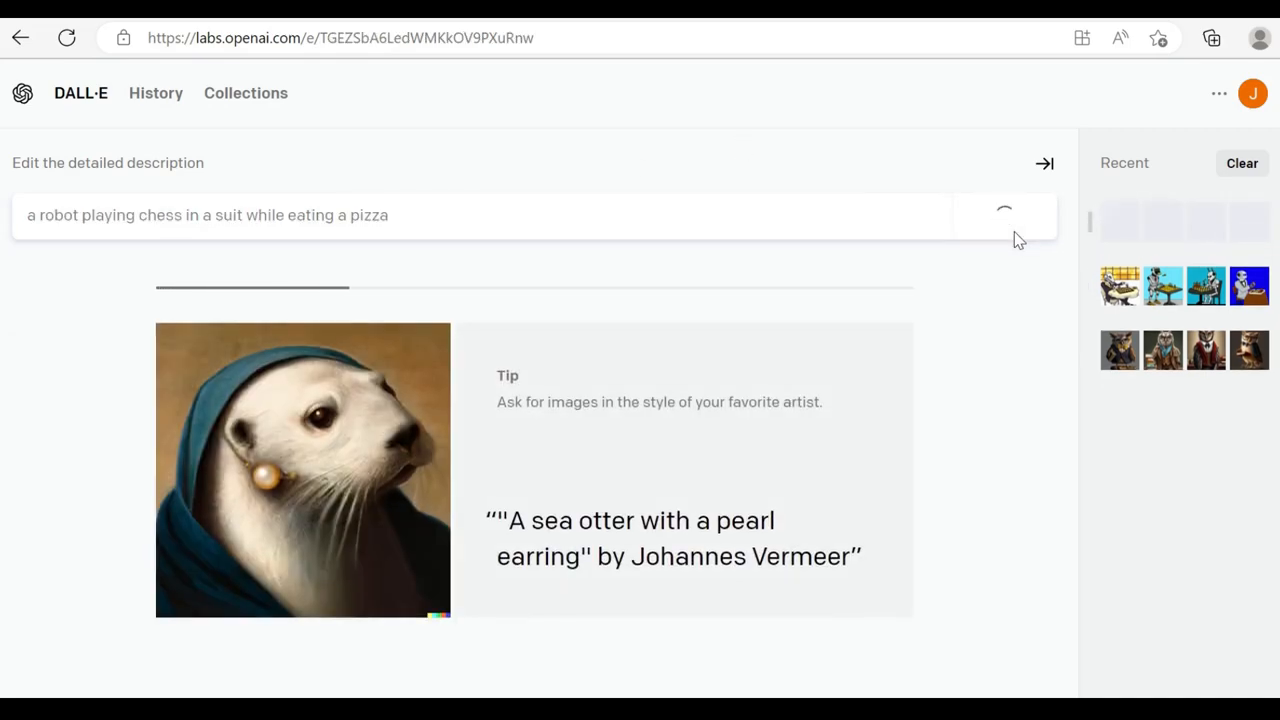
{"action": "left_click", "coordinate": [1004, 216]}
{"action": "type", "text": "tuxedo"}
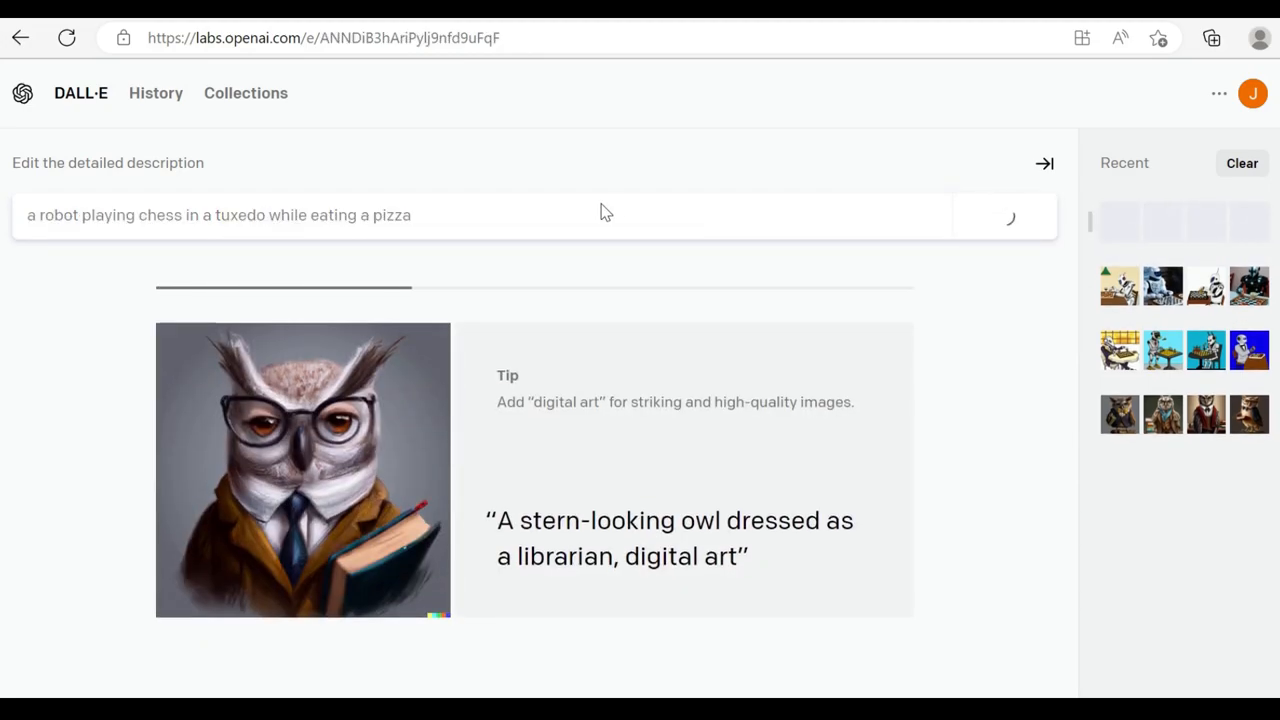
{"action": "left_click", "coordinate": [1004, 216]}
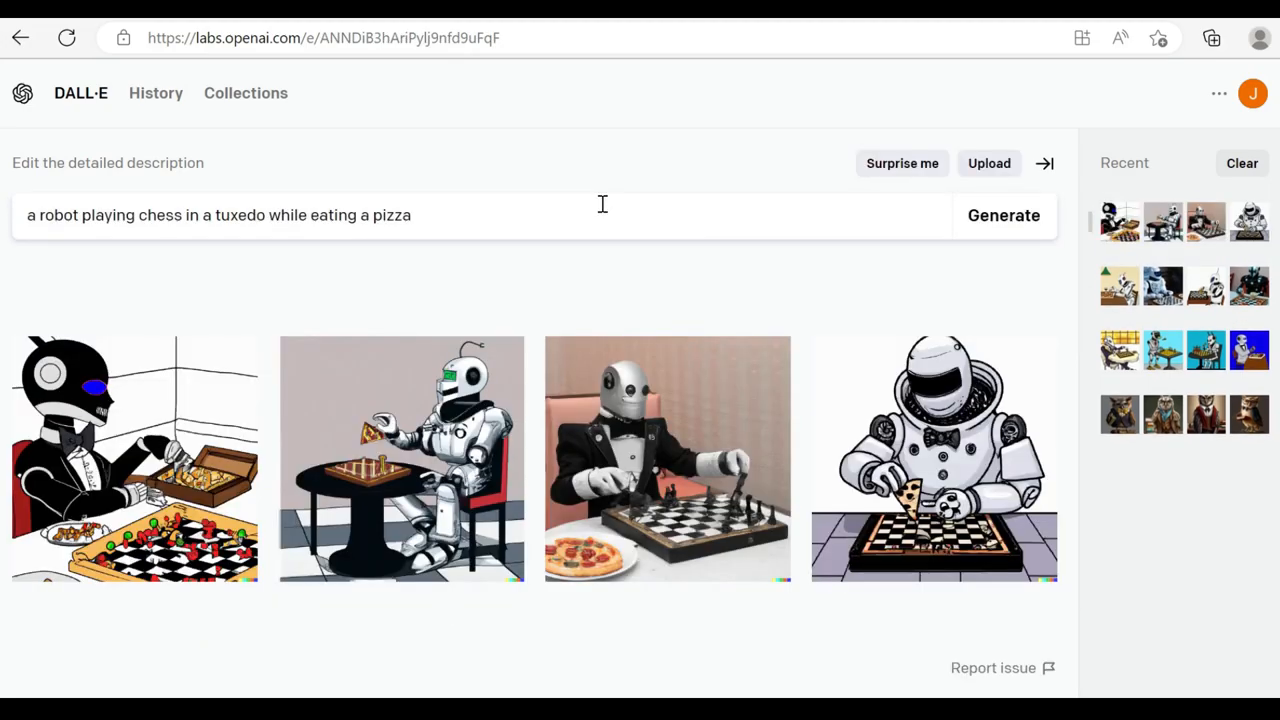
{"action": "mouse_move", "coordinate": [676, 136]}
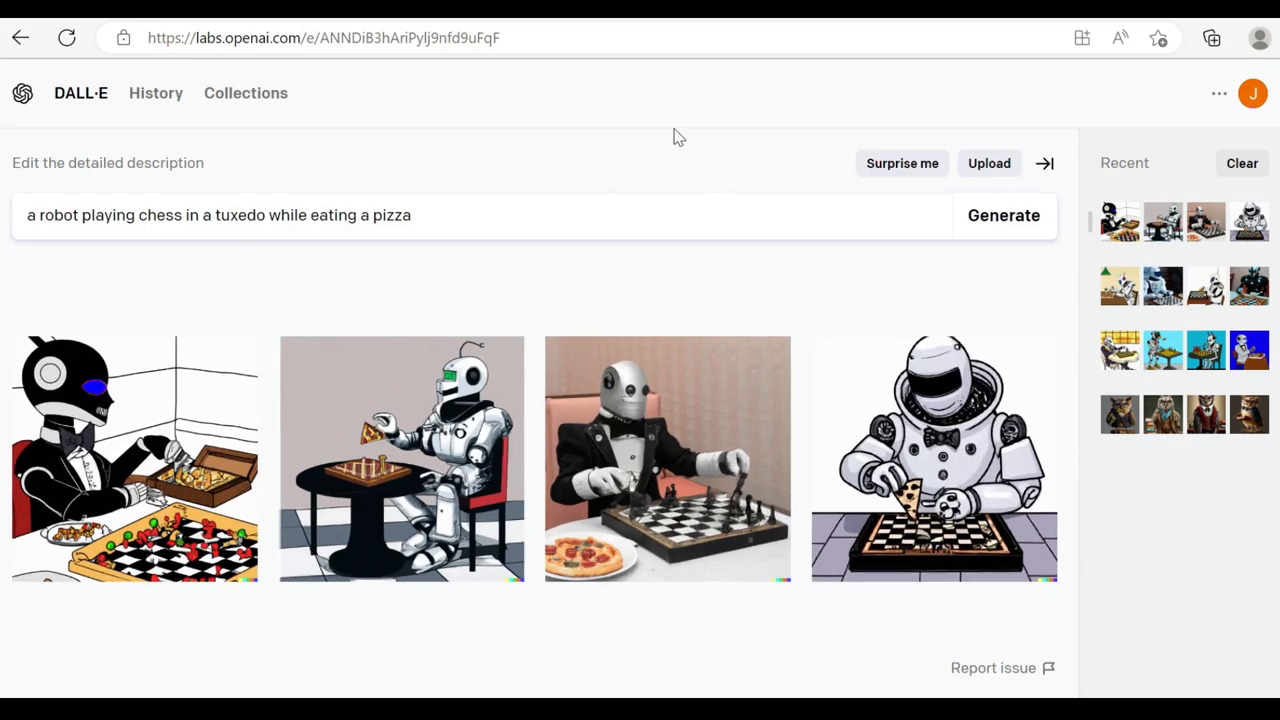
Generate four 'dataset dashboard' images and produce variations of the first result
{"action": "type", "text": "dashboar"}
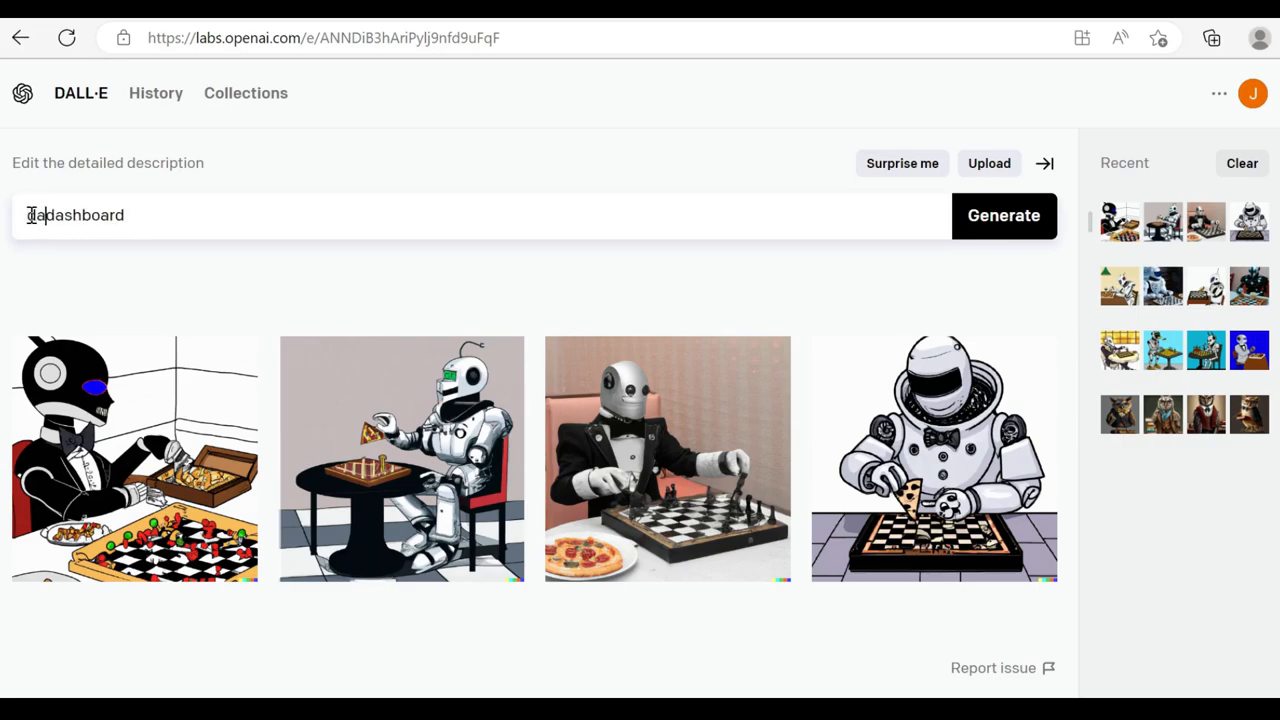
{"action": "type", "text": "dataset dashboard"}
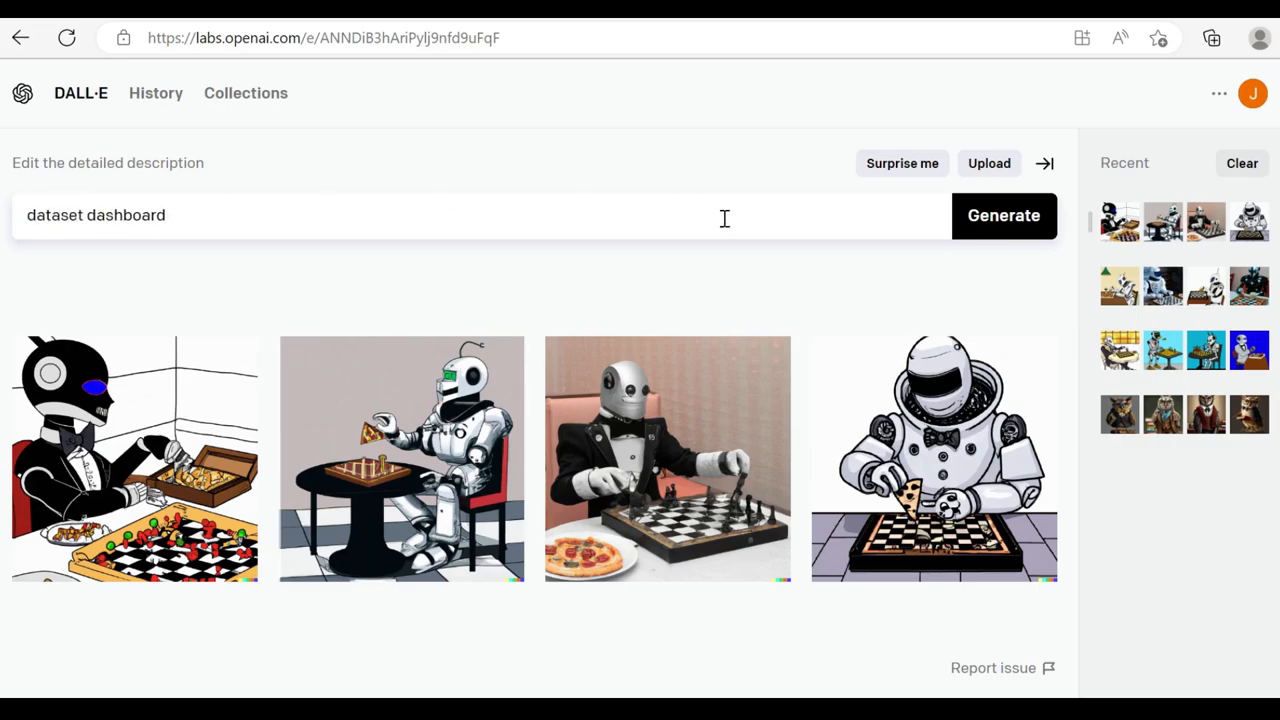
{"action": "left_click", "coordinate": [1004, 216]}
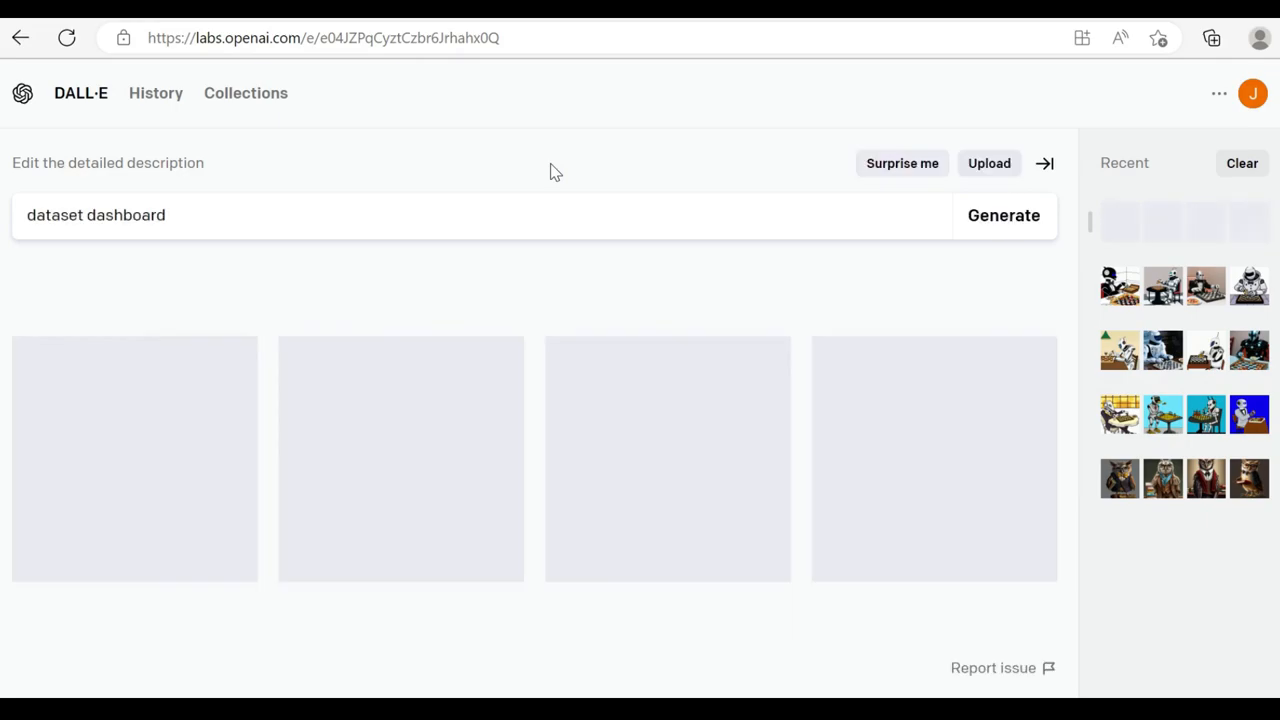
{"action": "left_click", "coordinate": [1004, 216]}
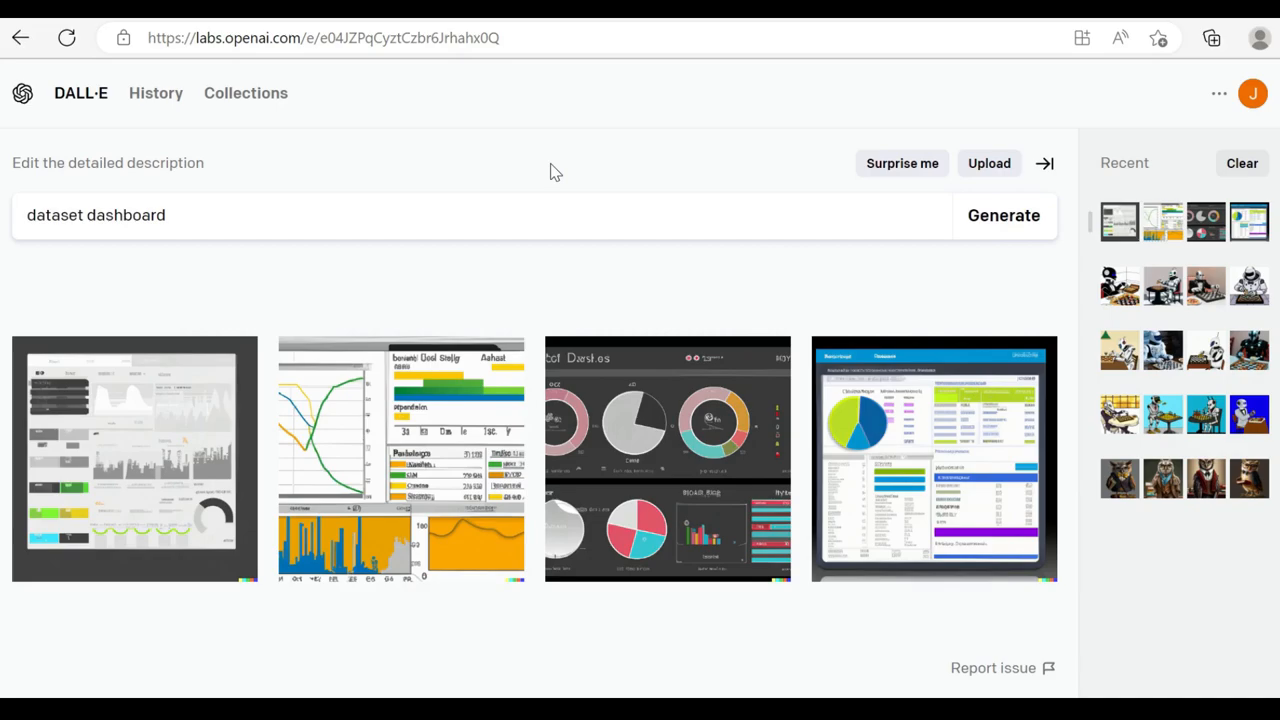
{"action": "mouse_move", "coordinate": [124, 396]}
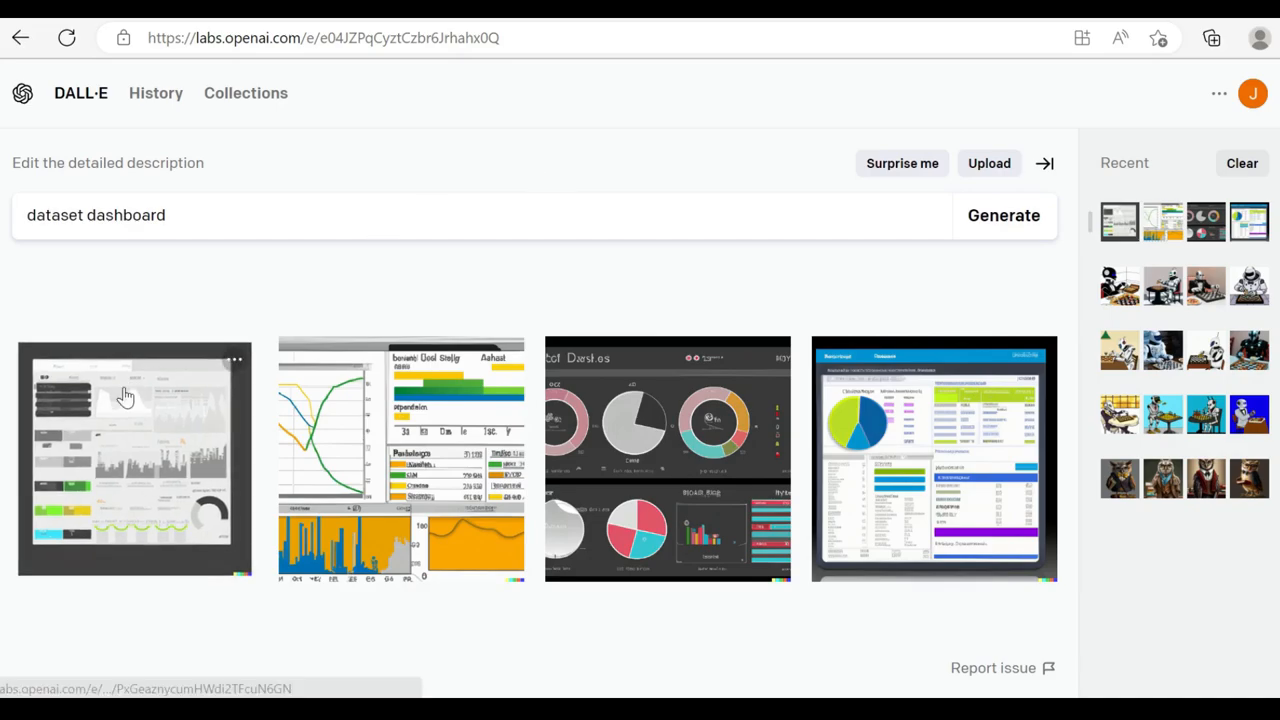
{"action": "mouse_move", "coordinate": [168, 540]}
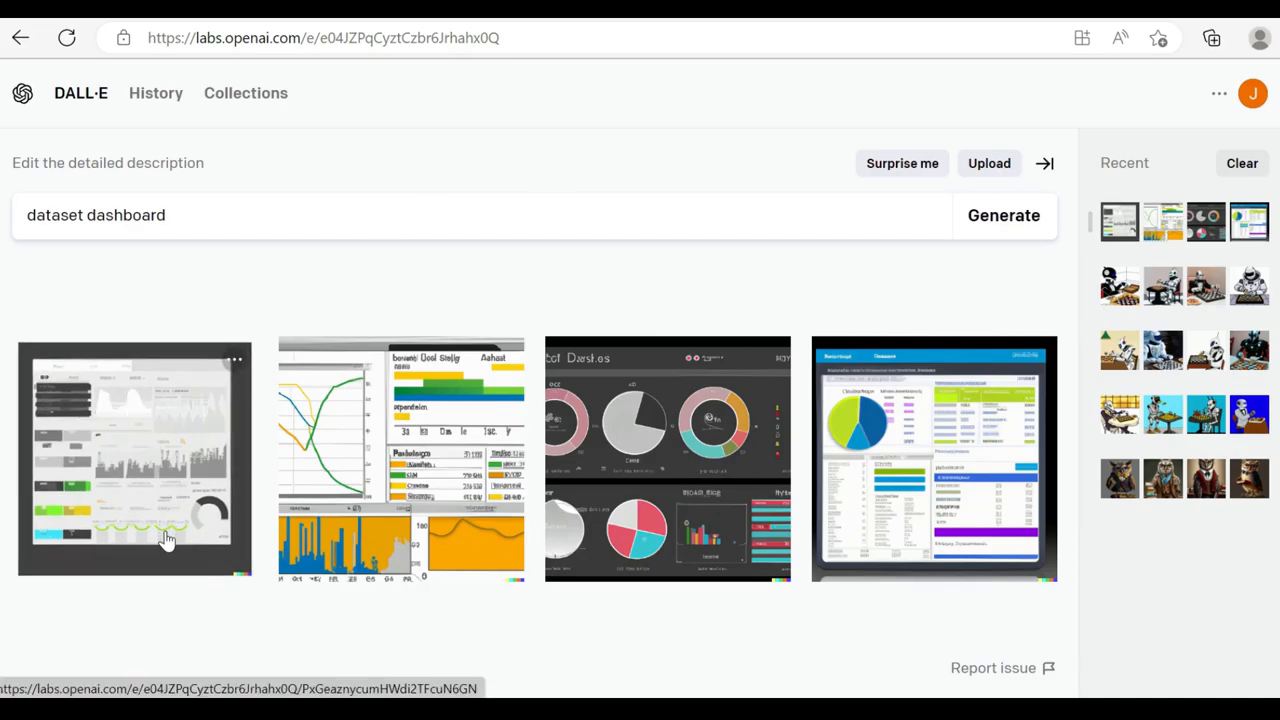
{"action": "mouse_move", "coordinate": [822, 472]}
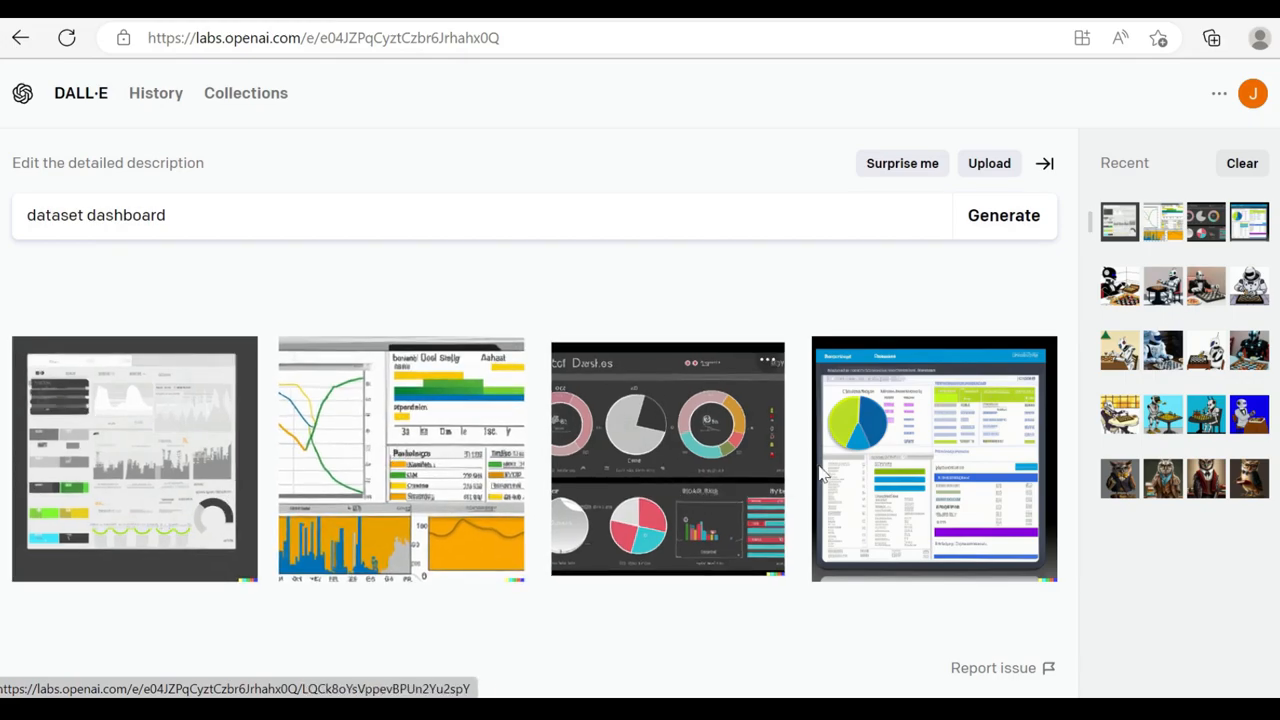
{"action": "mouse_move", "coordinate": [126, 420]}
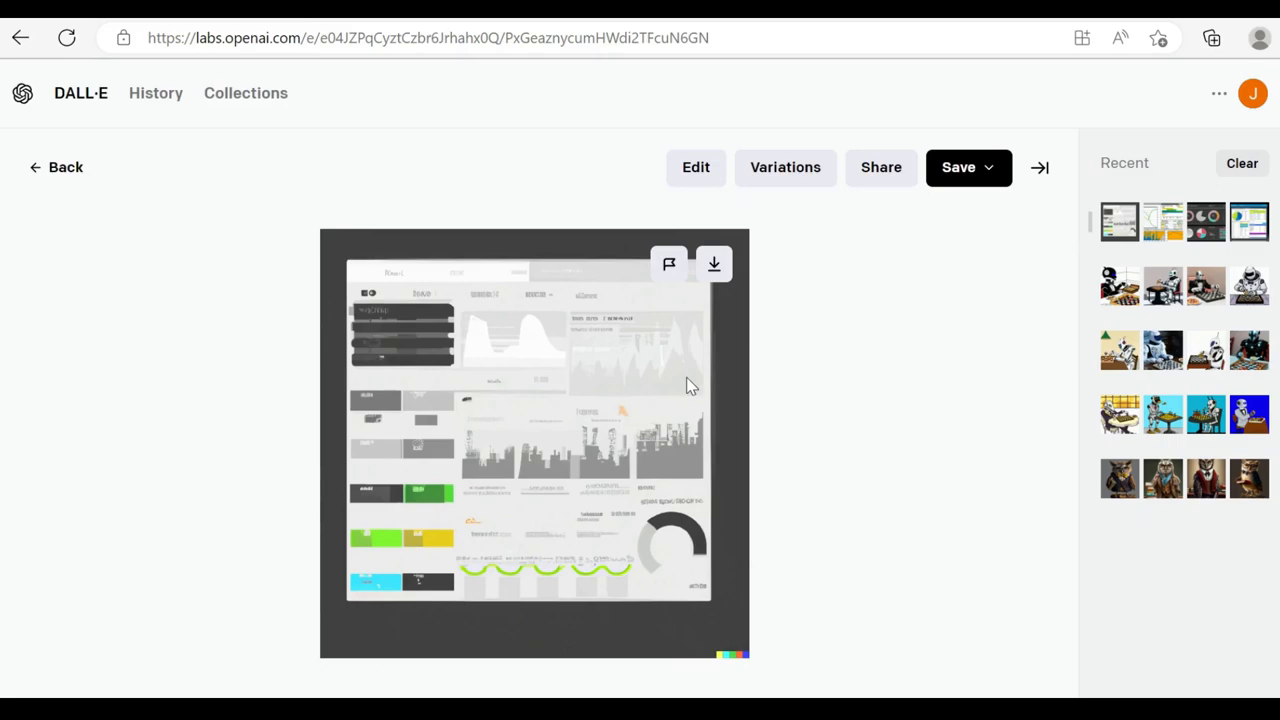
{"action": "mouse_move", "coordinate": [714, 264]}
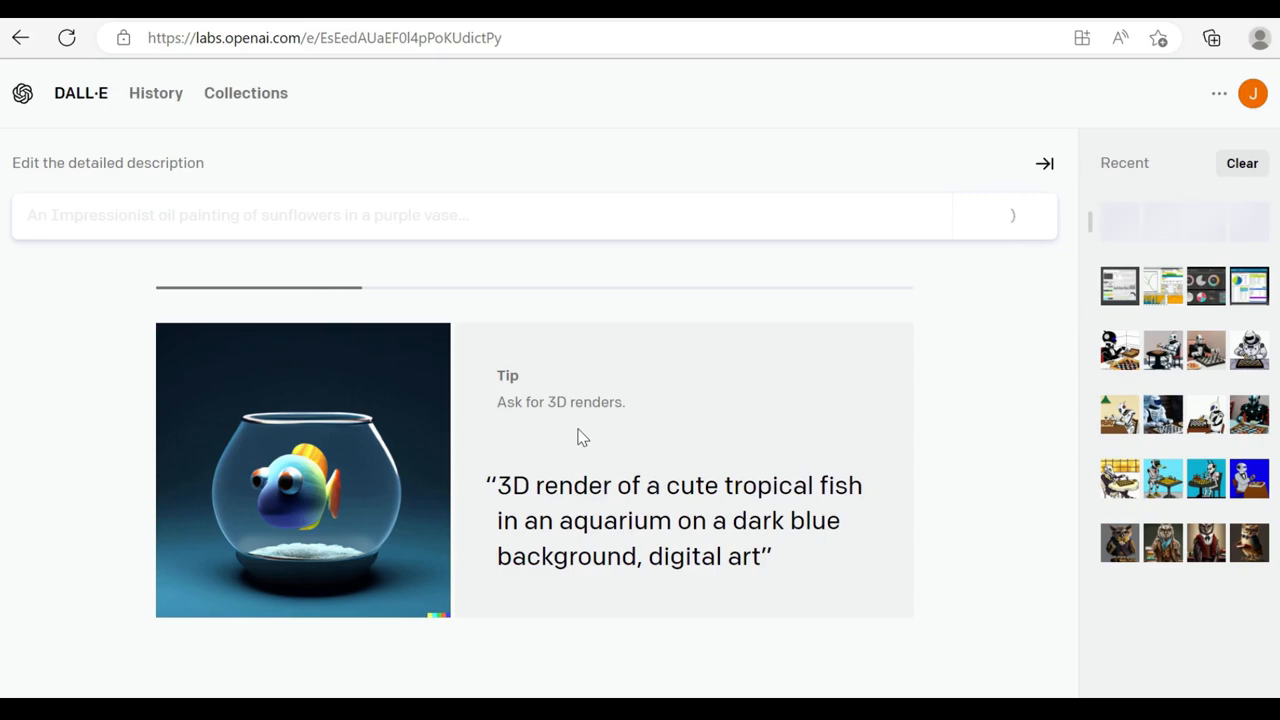
{"action": "left_click", "coordinate": [1008, 216]}
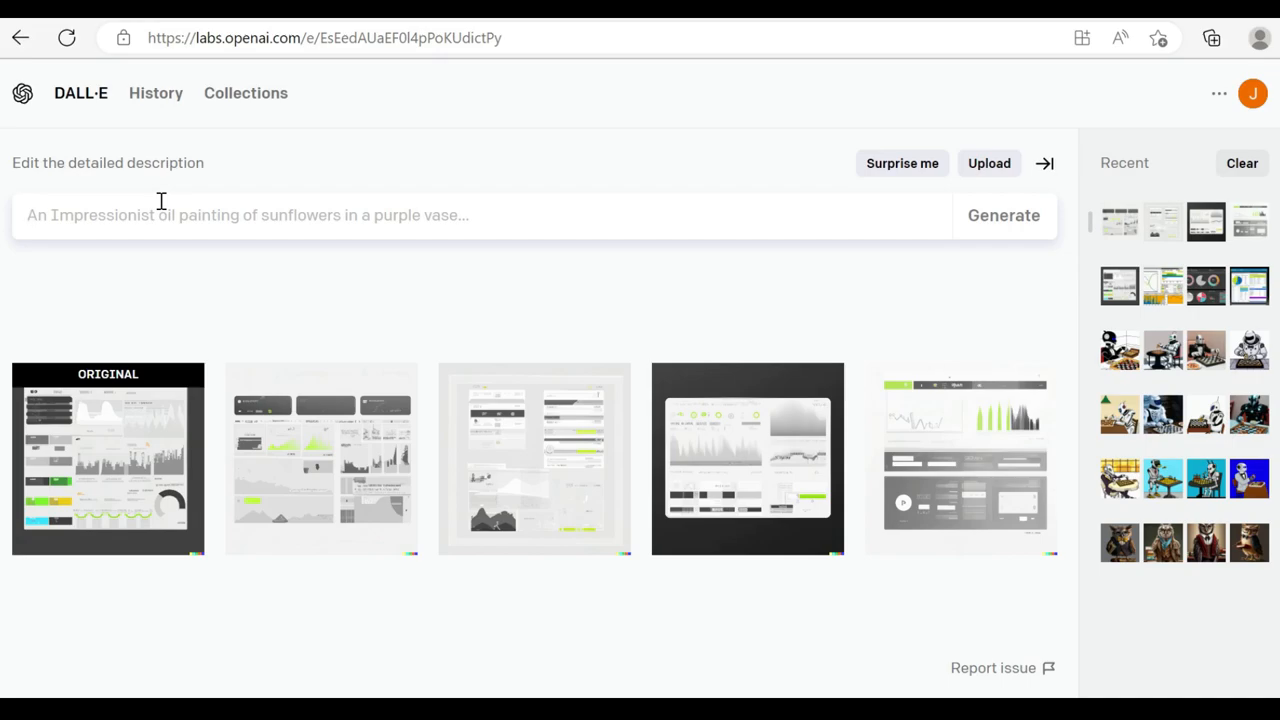
Generate four data dashboards with a large line graph and a gradient background
{"action": "type", "text": "dashboard with a large li"}
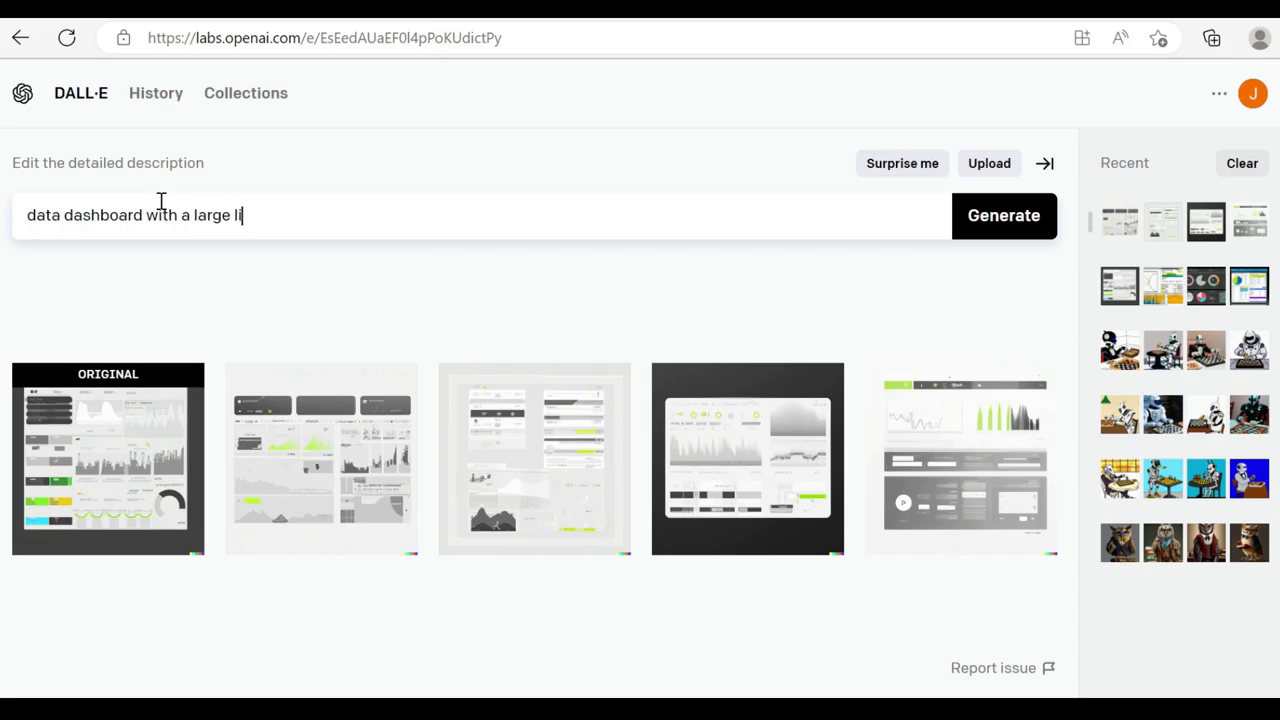
{"action": "type", "text": "ne graph"}
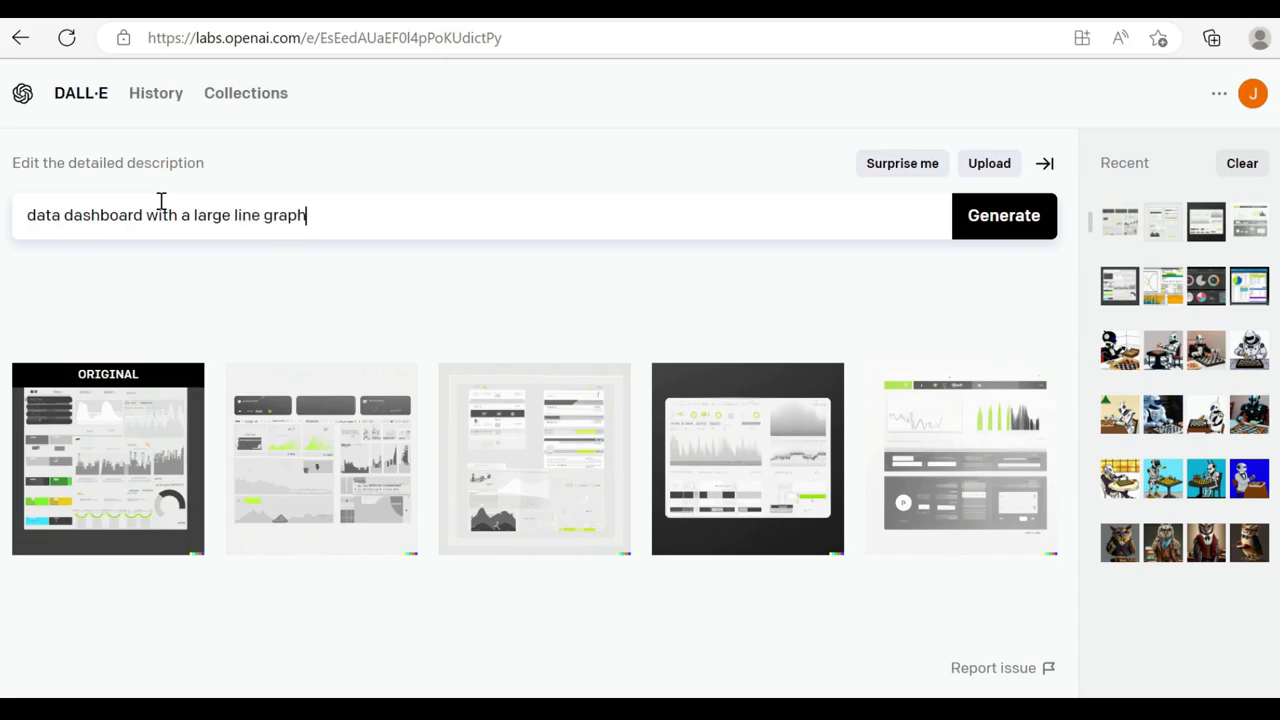
{"action": "type", "text": "and a gradie"}
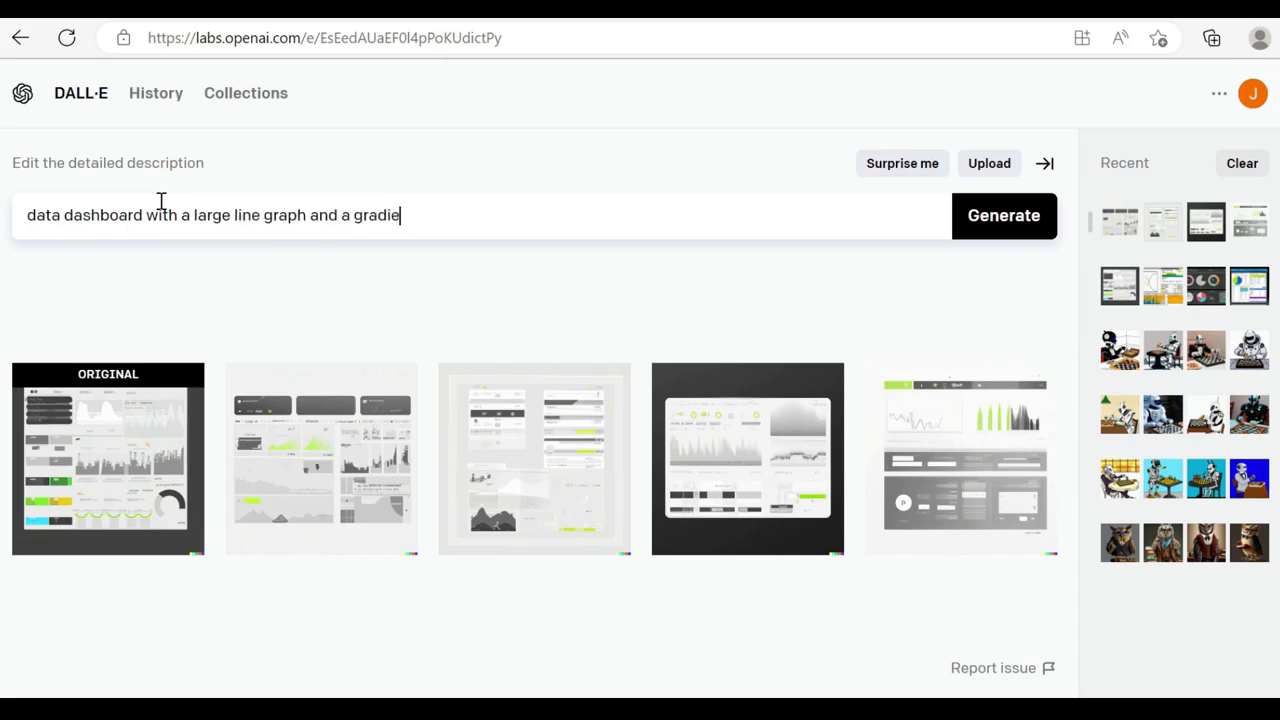
{"action": "type", "text": "nt background"}
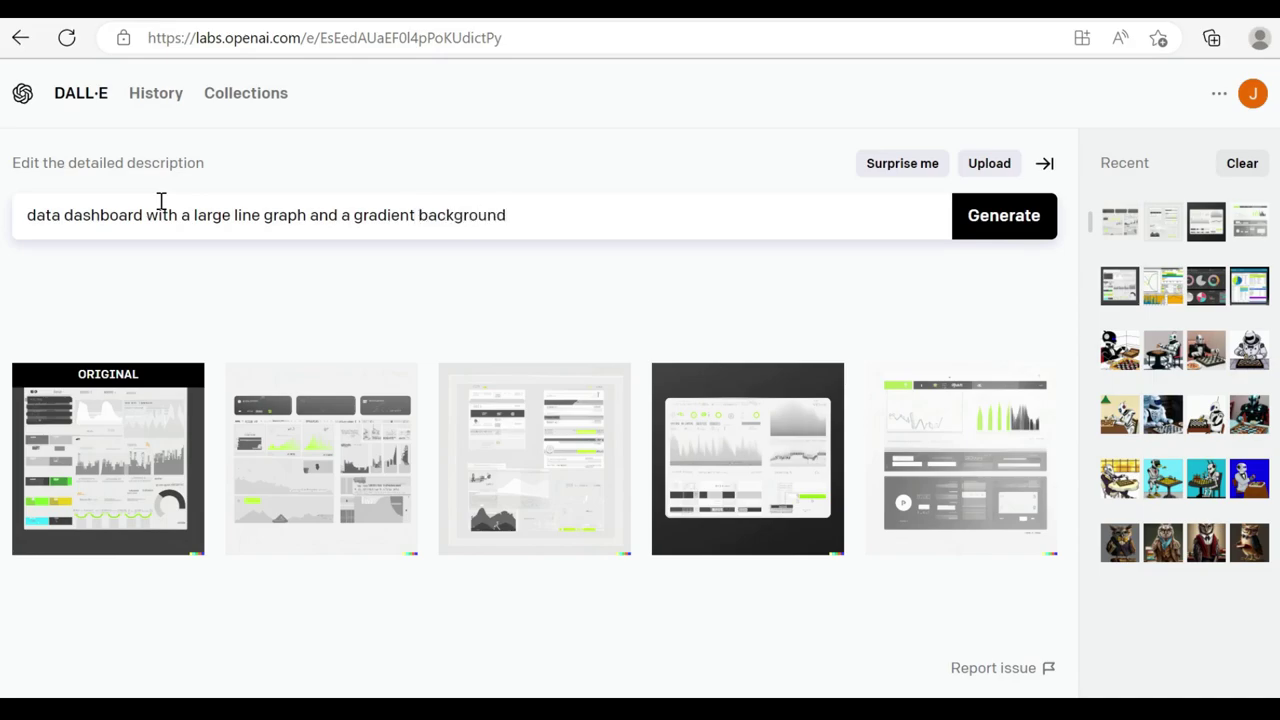
{"action": "left_click", "coordinate": [1004, 216]}
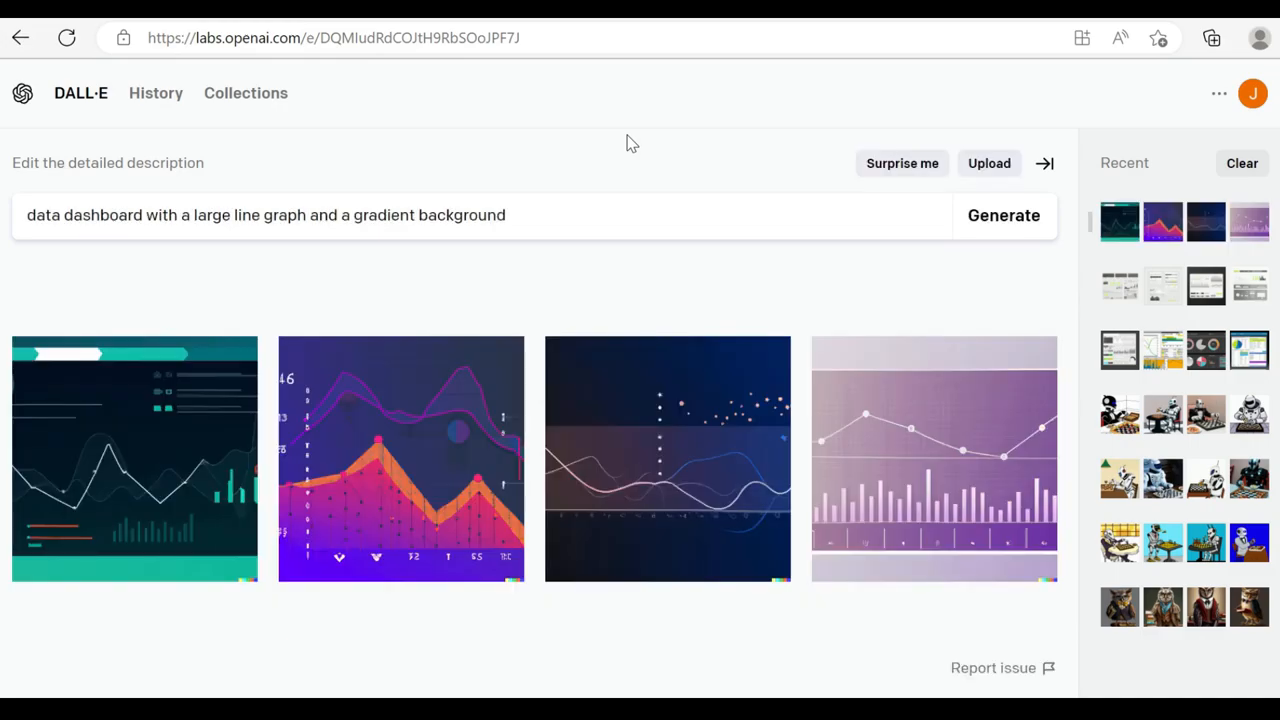
{"action": "mouse_move", "coordinate": [896, 480]}
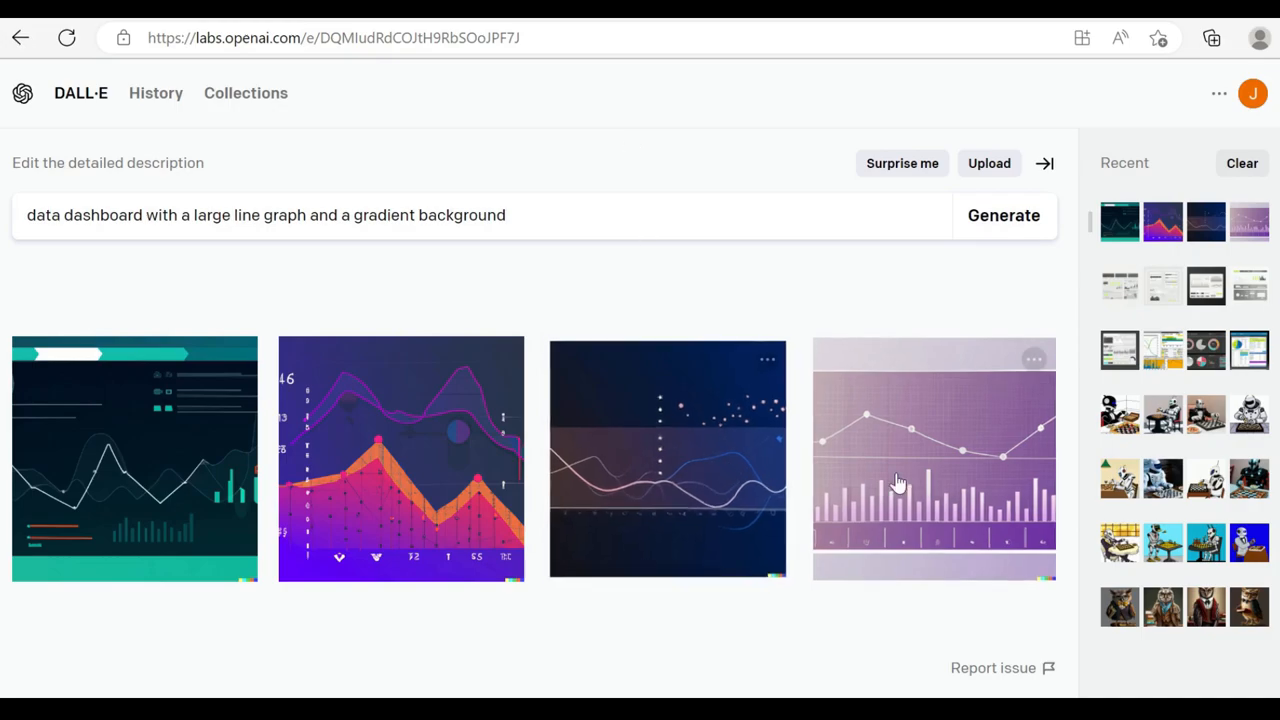
View the teal line-graph dashboard up close and return to the grid
{"action": "left_click", "coordinate": [134, 458]}
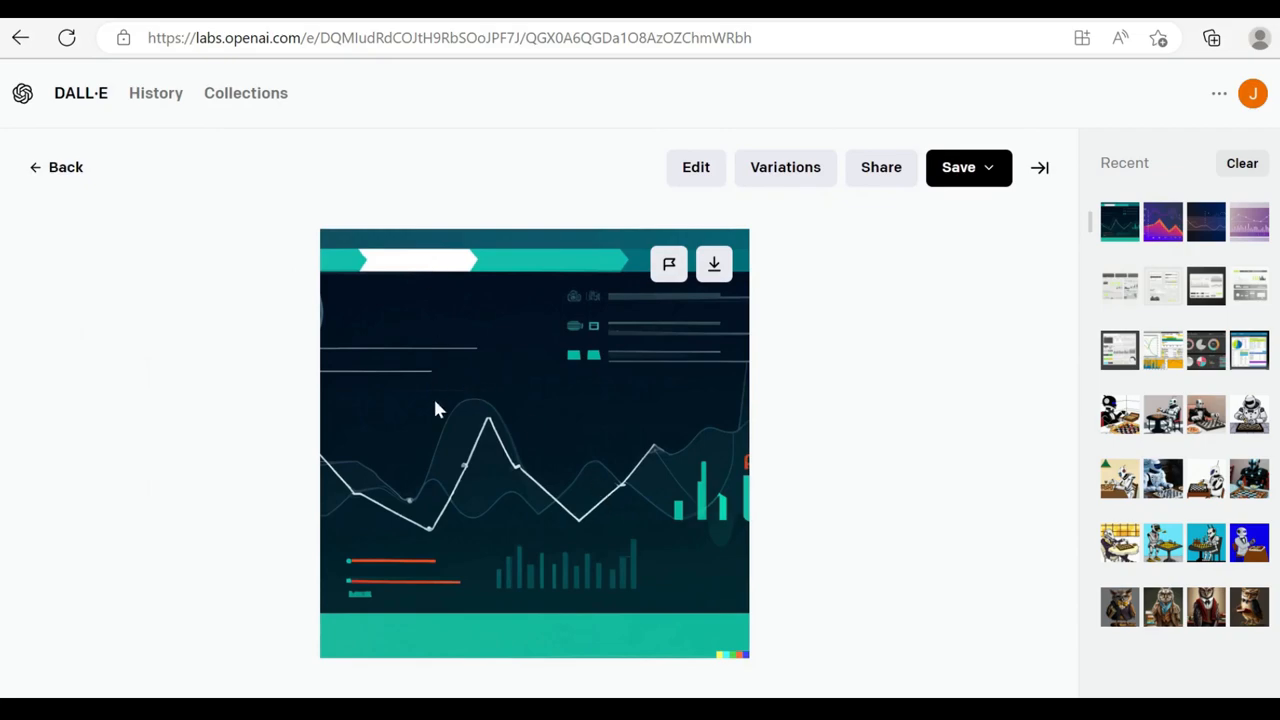
{"action": "left_click", "coordinate": [56, 168]}
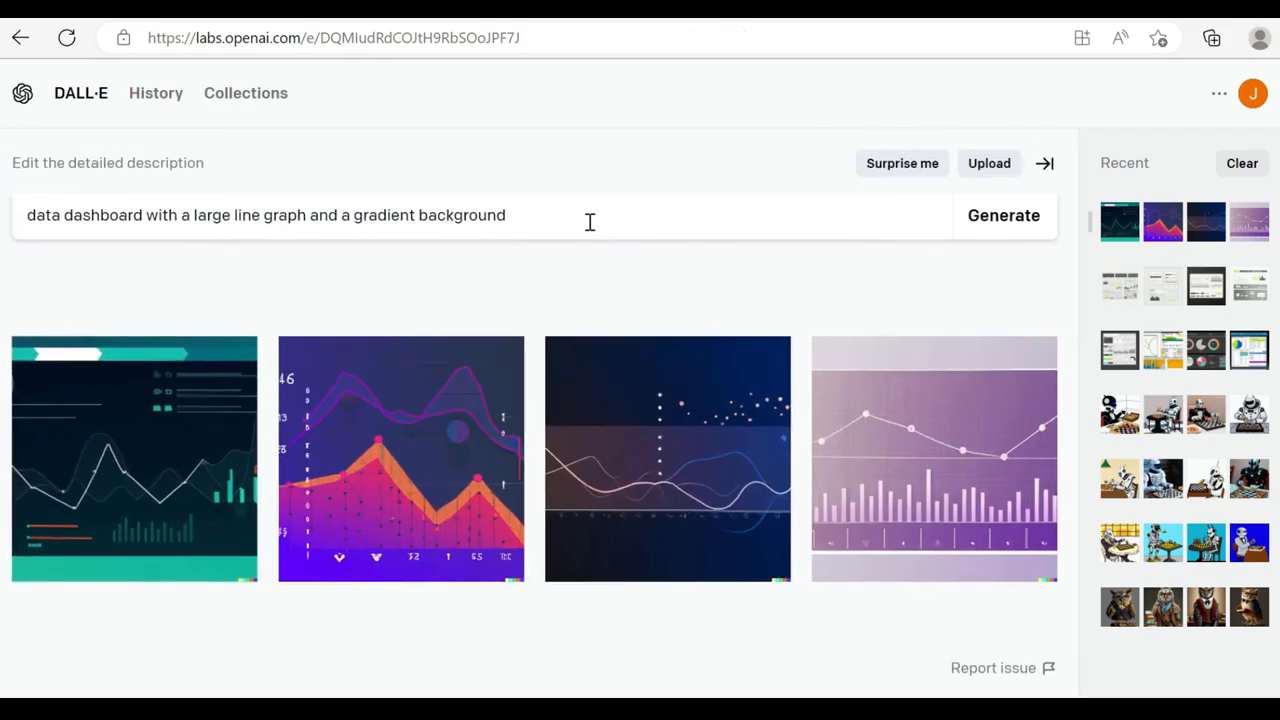
Generate four images for 'Website navigation page with a line chart'
{"action": "type", "text": "W"}
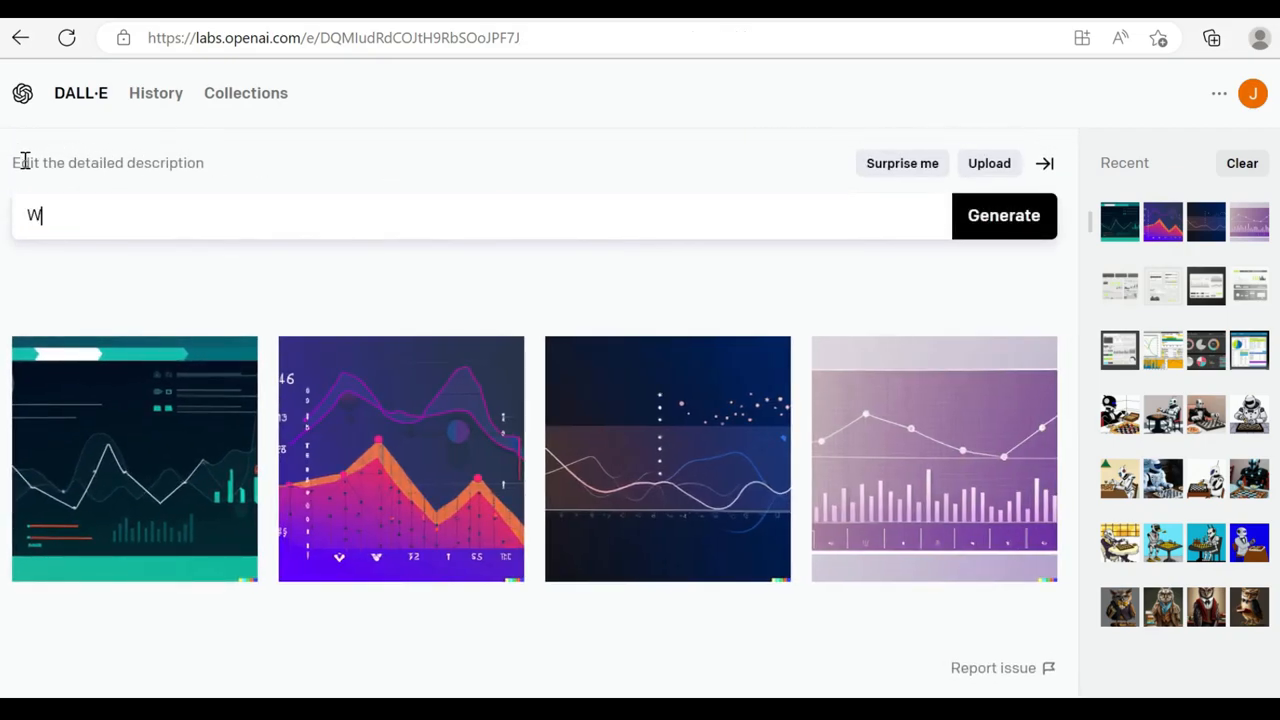
{"action": "type", "text": "ebsite navigation page with a"}
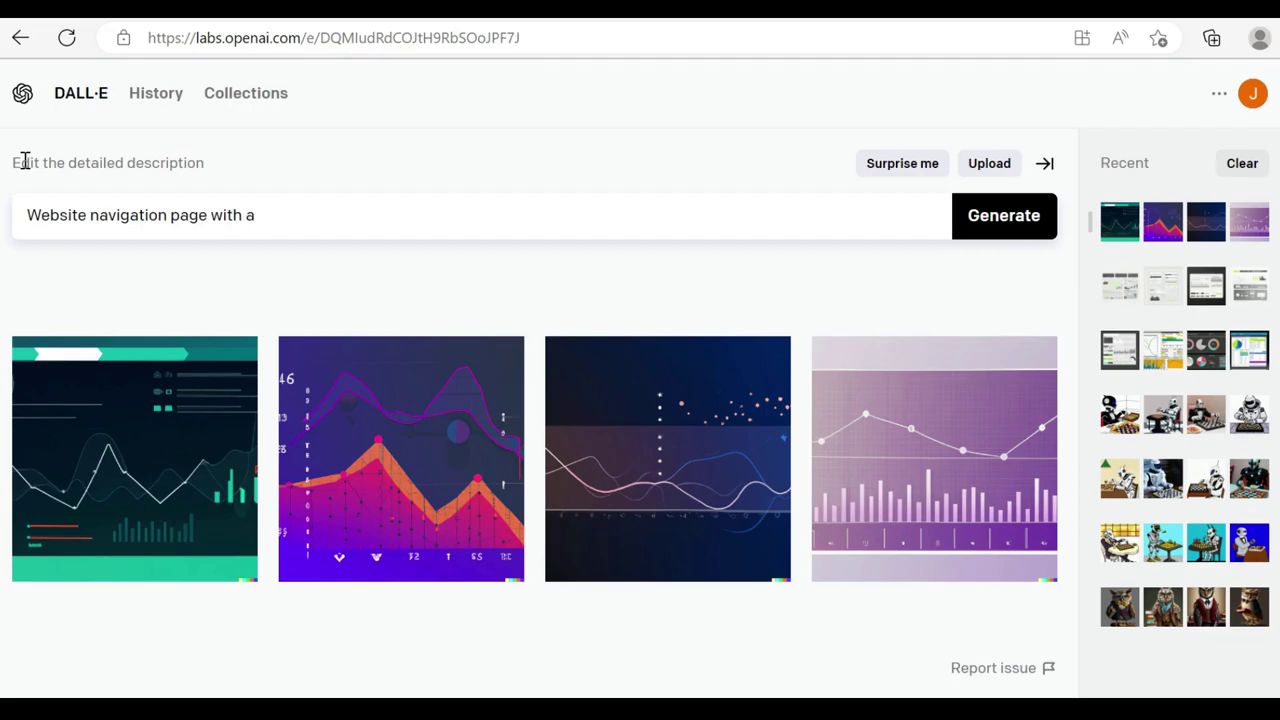
{"action": "type", "text": "line chart"}
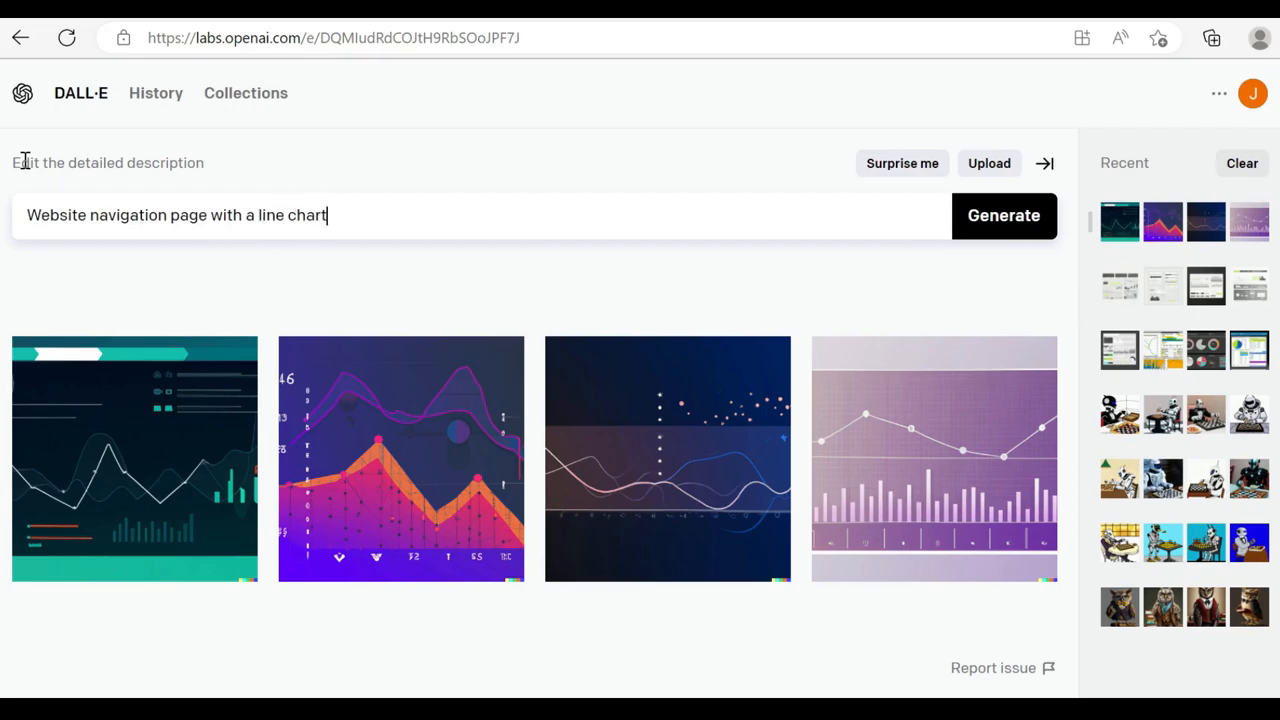
{"action": "left_click", "coordinate": [1004, 216]}
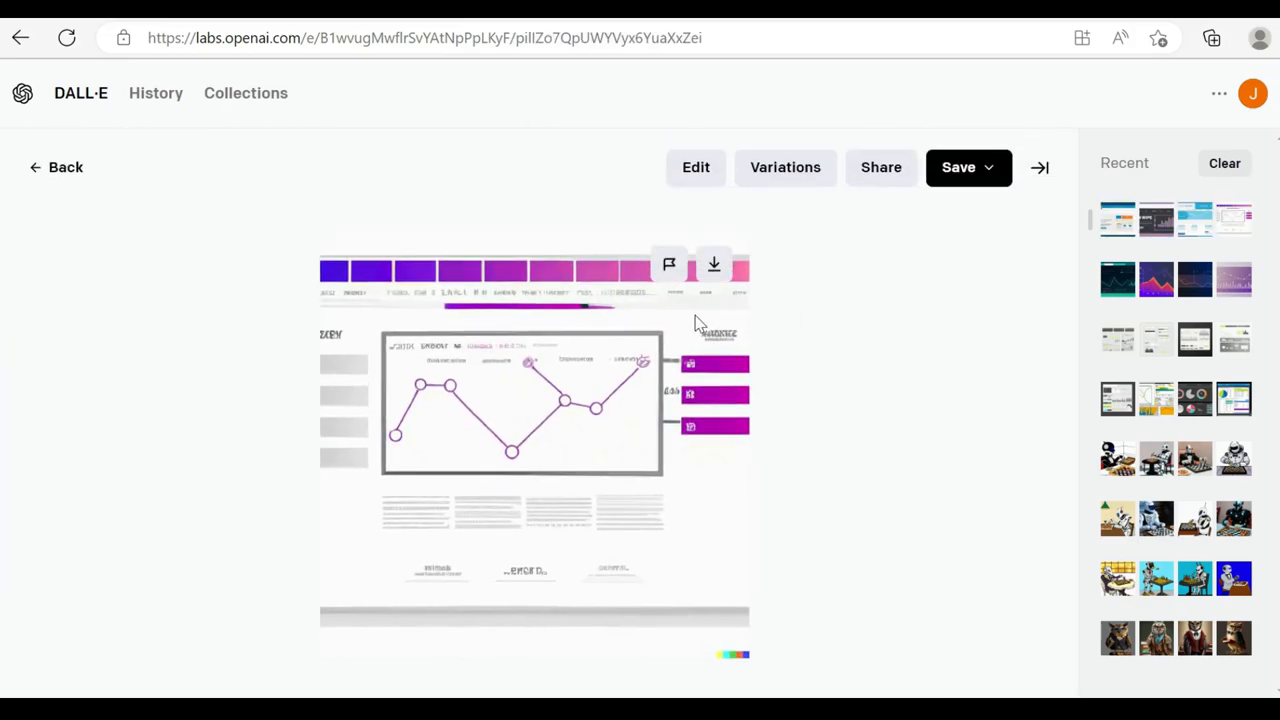
Inspect the blue mockup and the dark bar-chart design up close, returning to the grid each time
{"action": "left_click", "coordinate": [64, 168]}
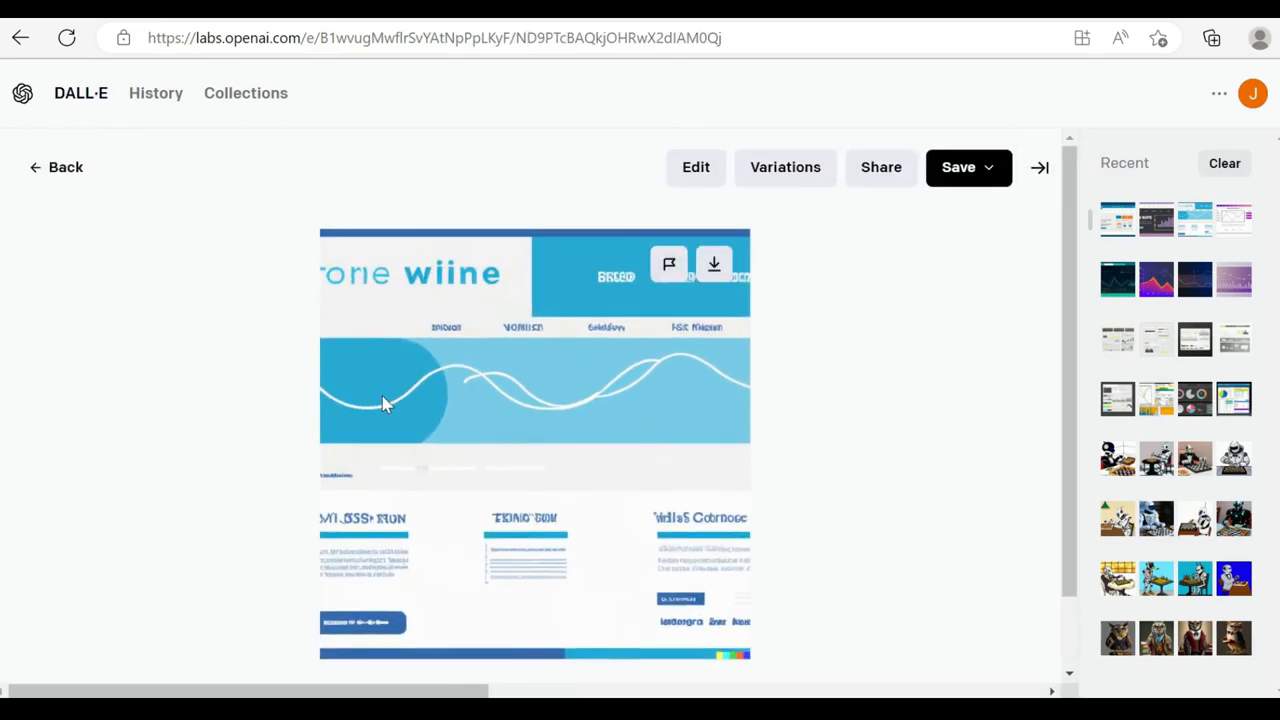
{"action": "left_click", "coordinate": [56, 168]}
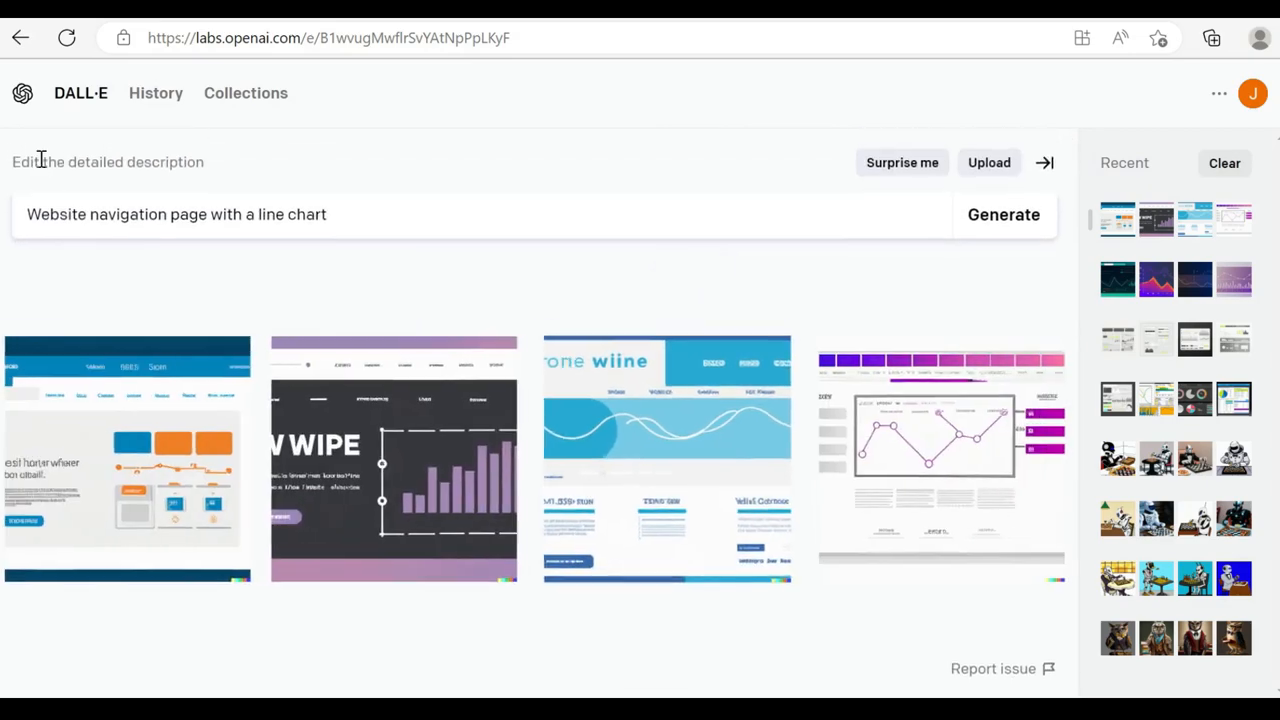
{"action": "left_click", "coordinate": [392, 458]}
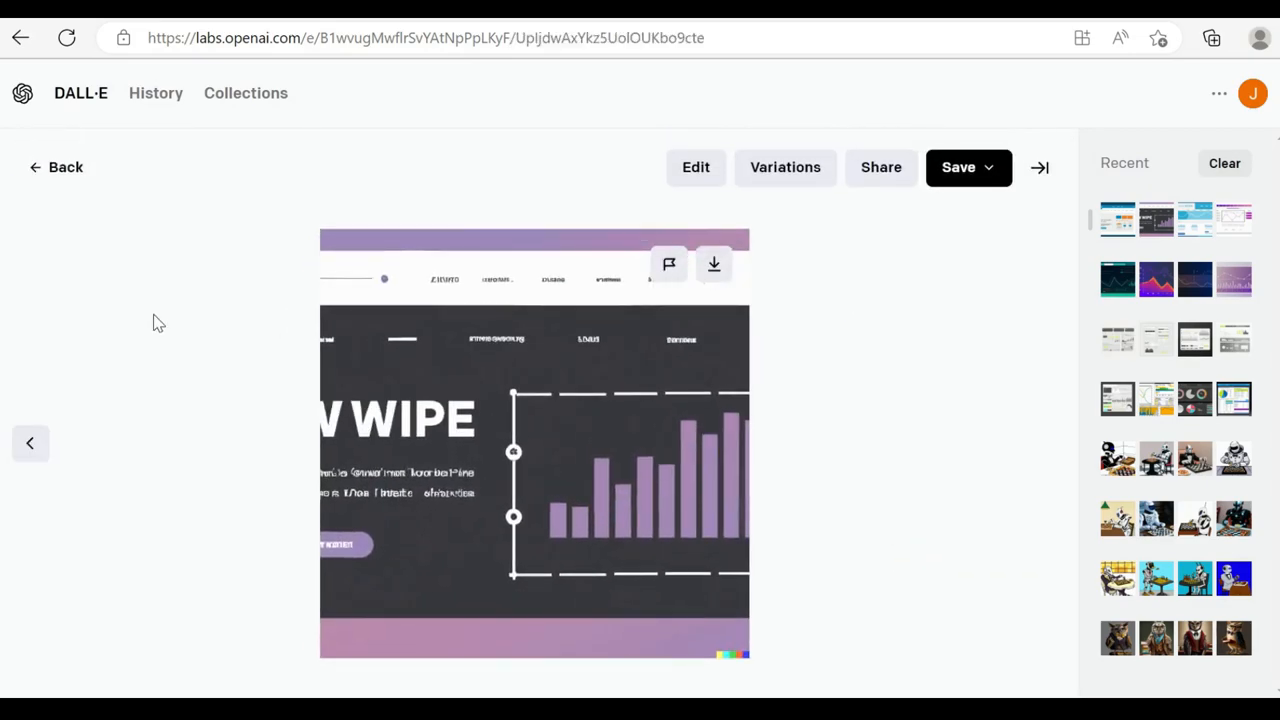
{"action": "left_click", "coordinate": [64, 168]}
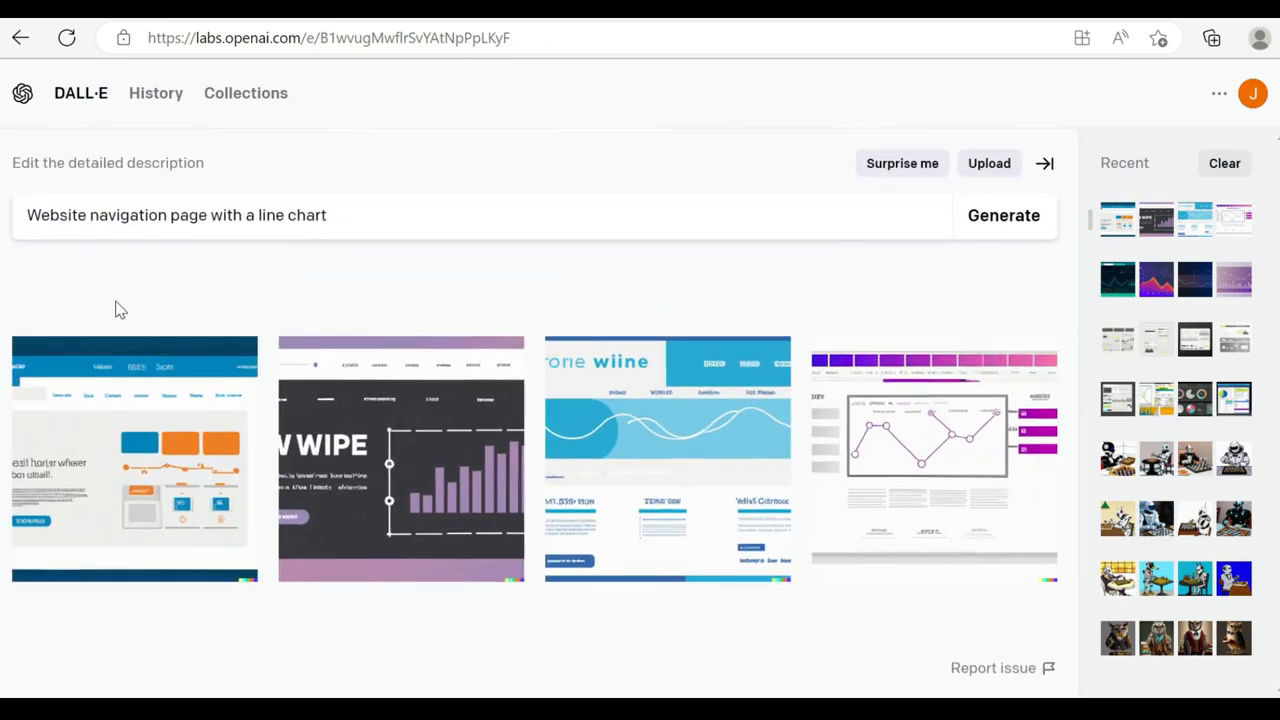
Generate four images for 'database dashboard with a modern design and line chart'
{"action": "left_click", "coordinate": [390, 218]}
{"action": "type", "text": "database dashboard w"}
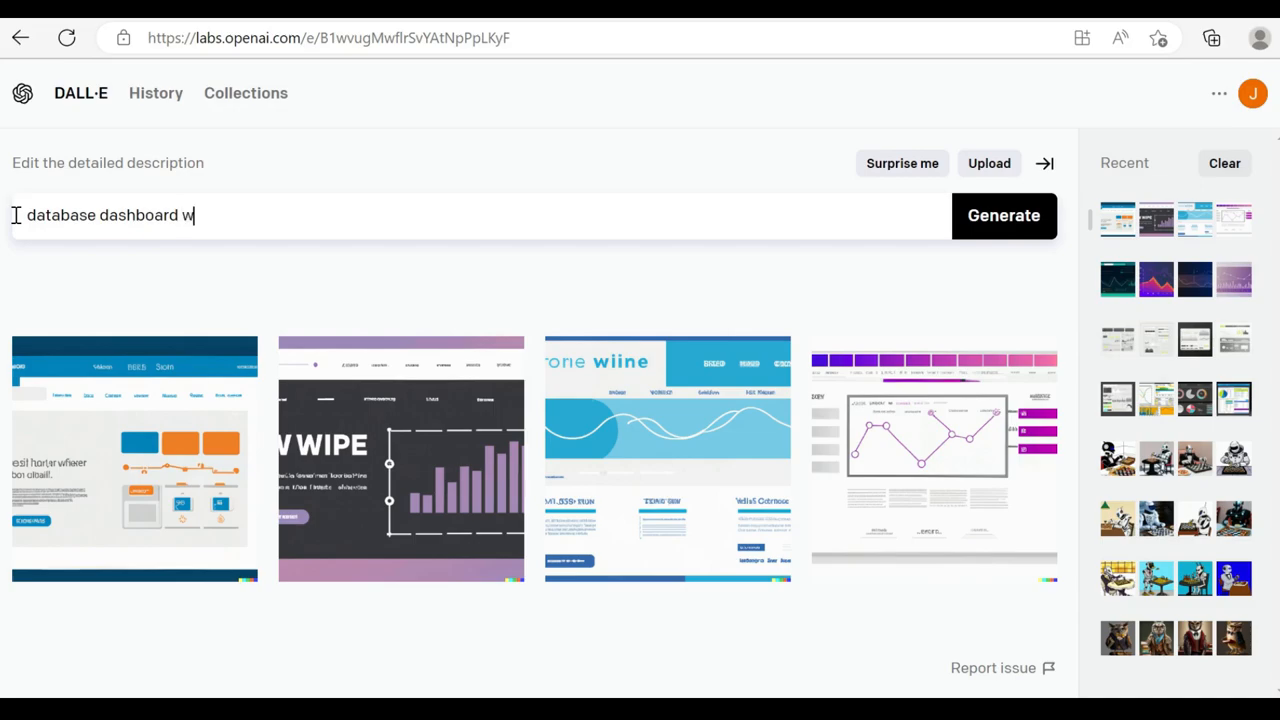
{"action": "type", "text": "ith a modern design and lin"}
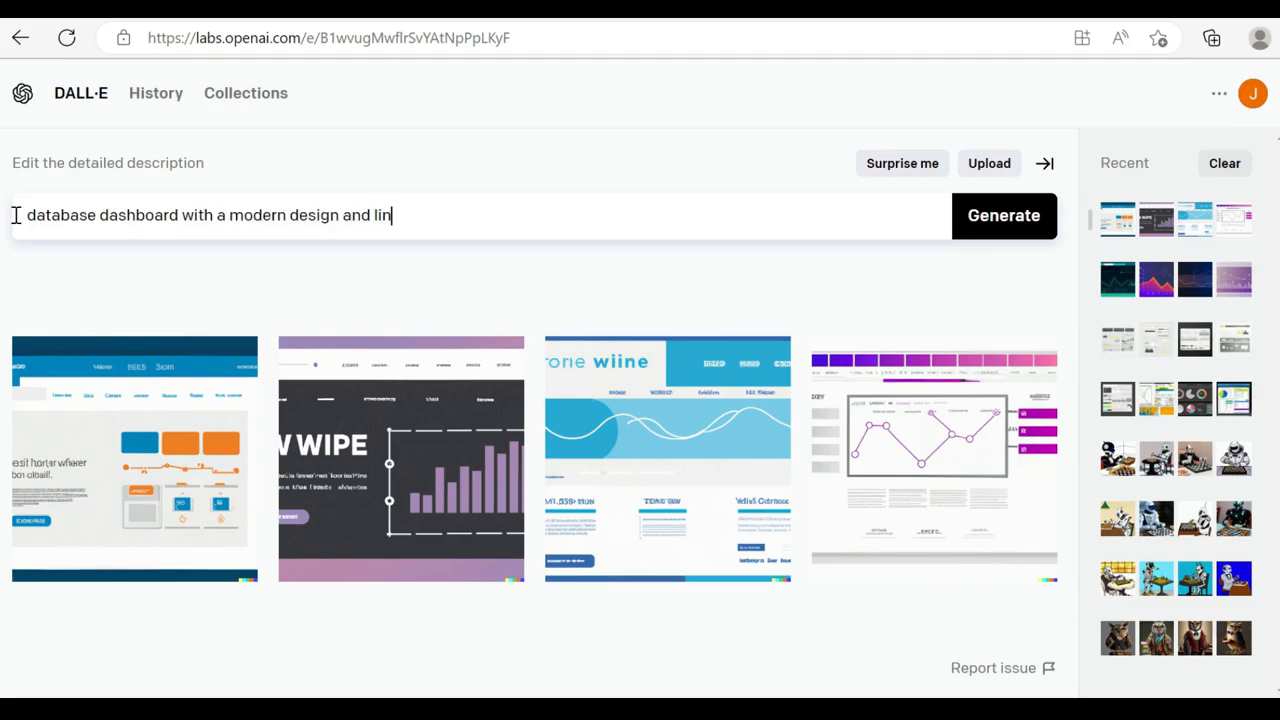
{"action": "type", "text": "e chart"}
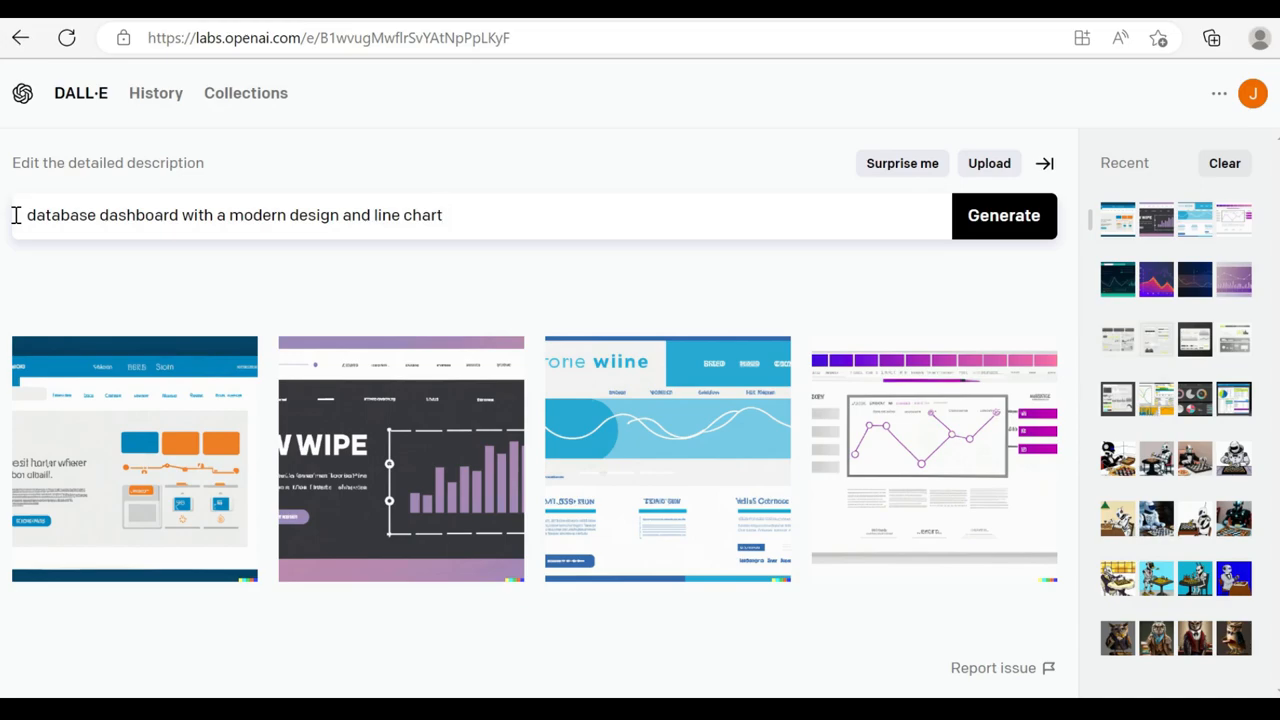
{"action": "left_click", "coordinate": [1004, 216]}
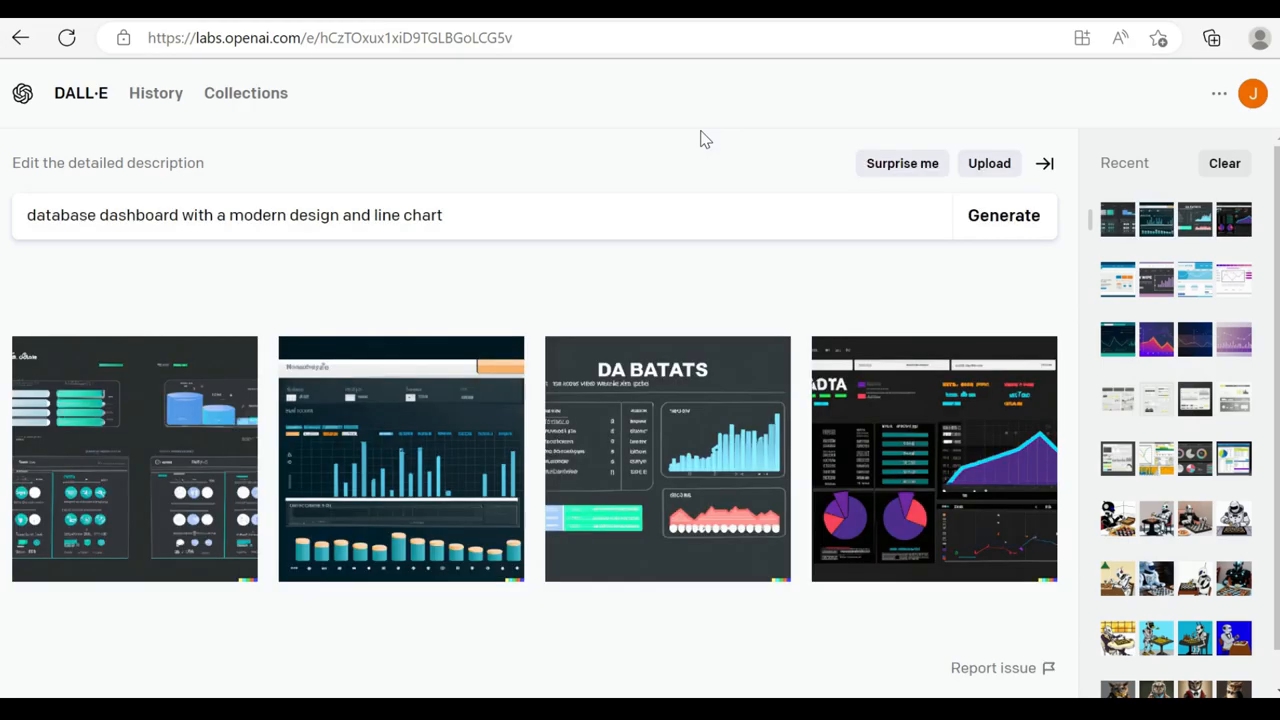
{"action": "mouse_move", "coordinate": [856, 400]}
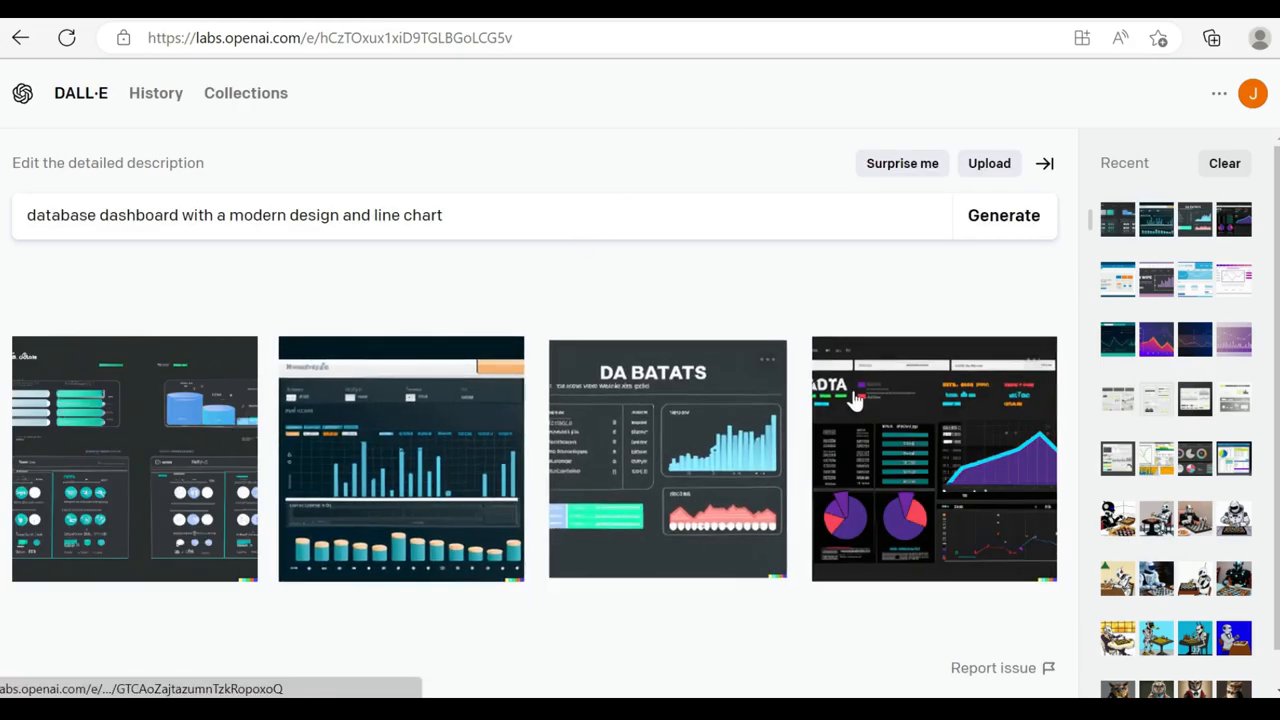
{"action": "mouse_move", "coordinate": [588, 276]}
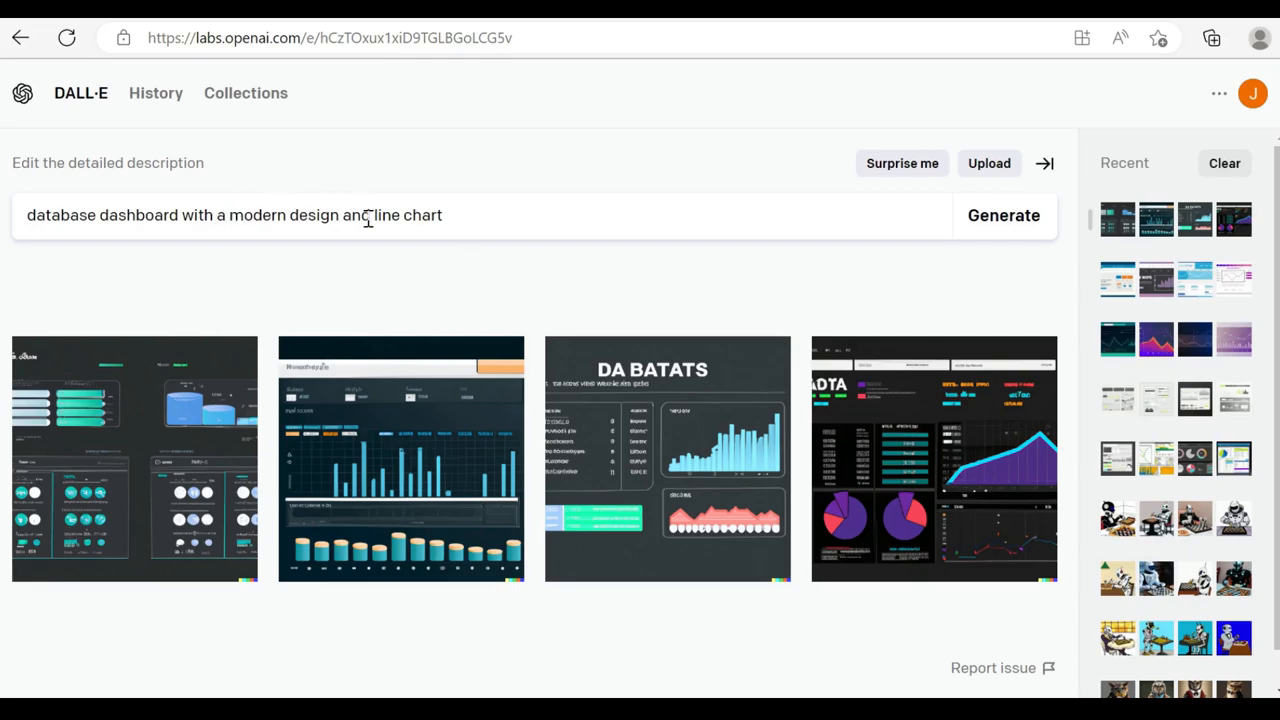
Generate 'sleek web application with icons, navigation menu and charts' and view the dark grey result
{"action": "type", "text": "sleek web application with icons"}
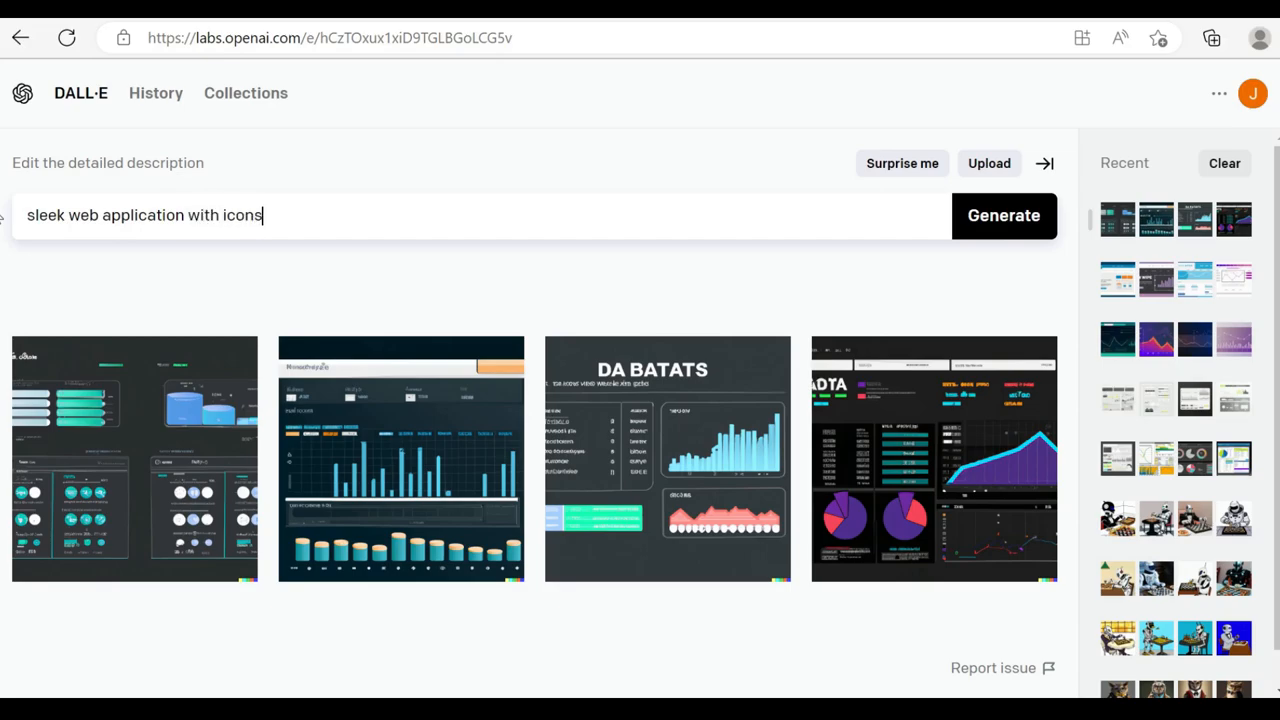
{"action": "type", "text": ", navigation menu and charts"}
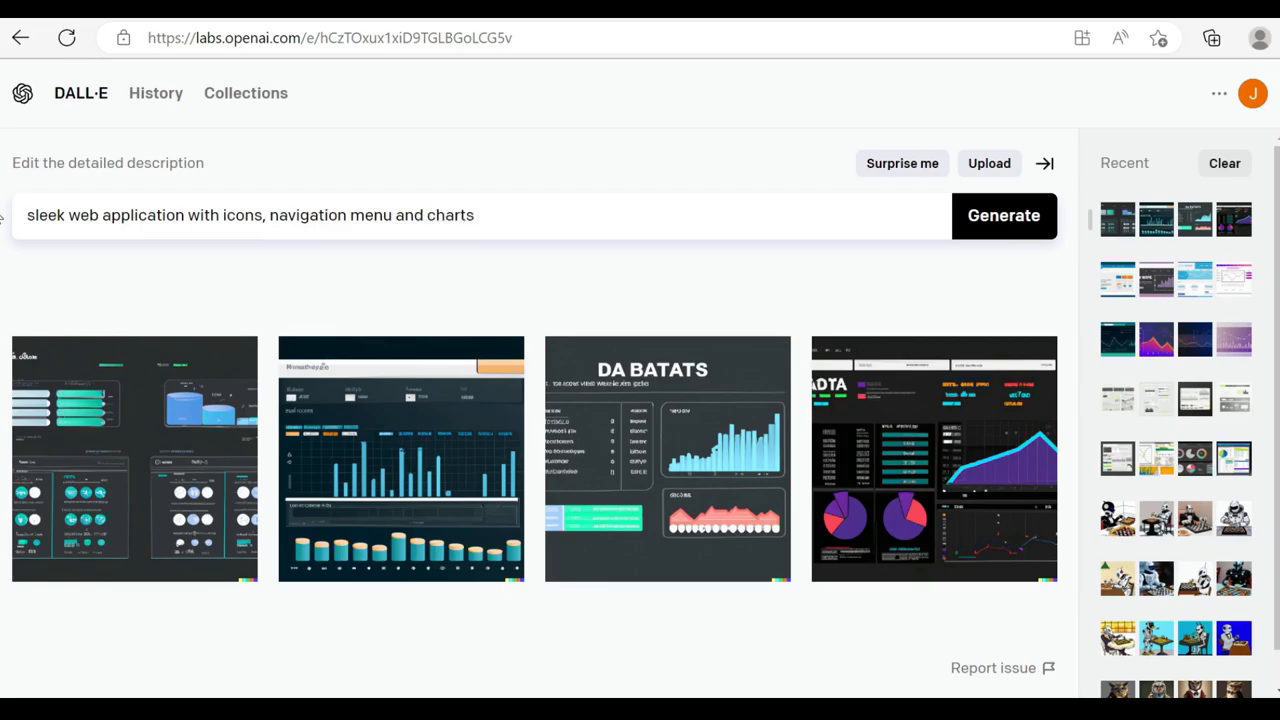
{"action": "left_click", "coordinate": [1004, 216]}
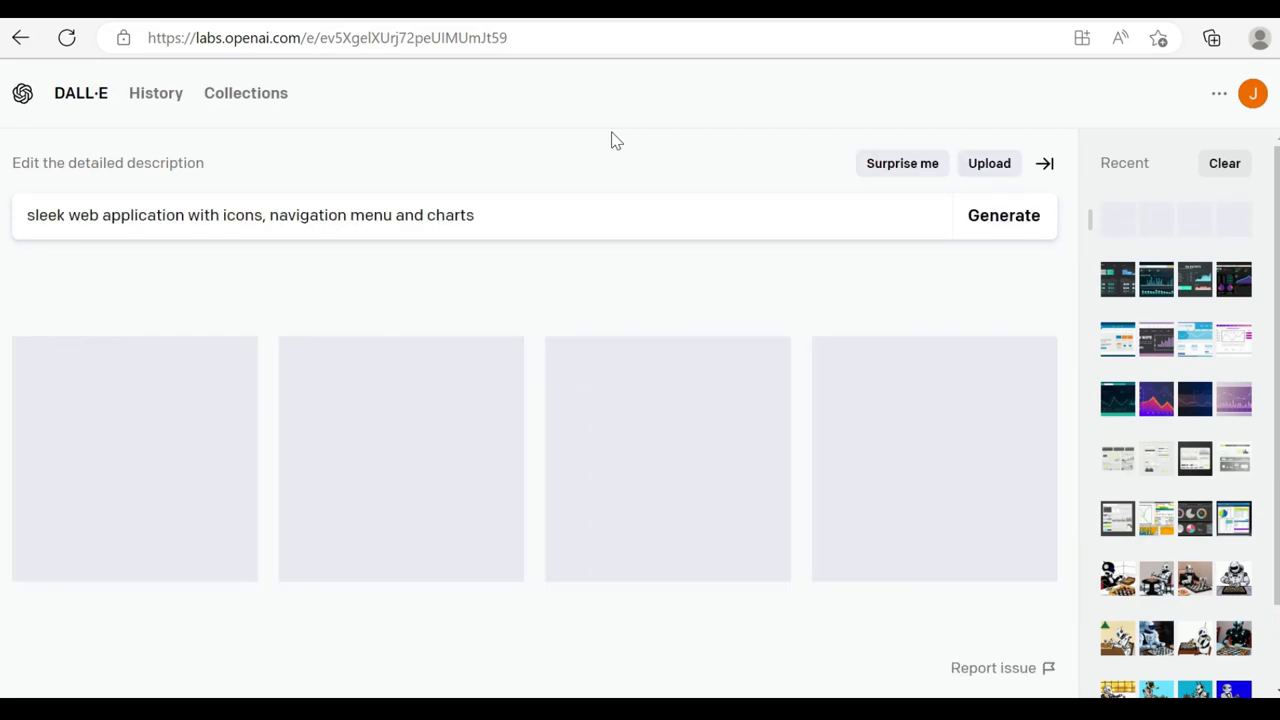
{"action": "left_click", "coordinate": [1004, 216]}
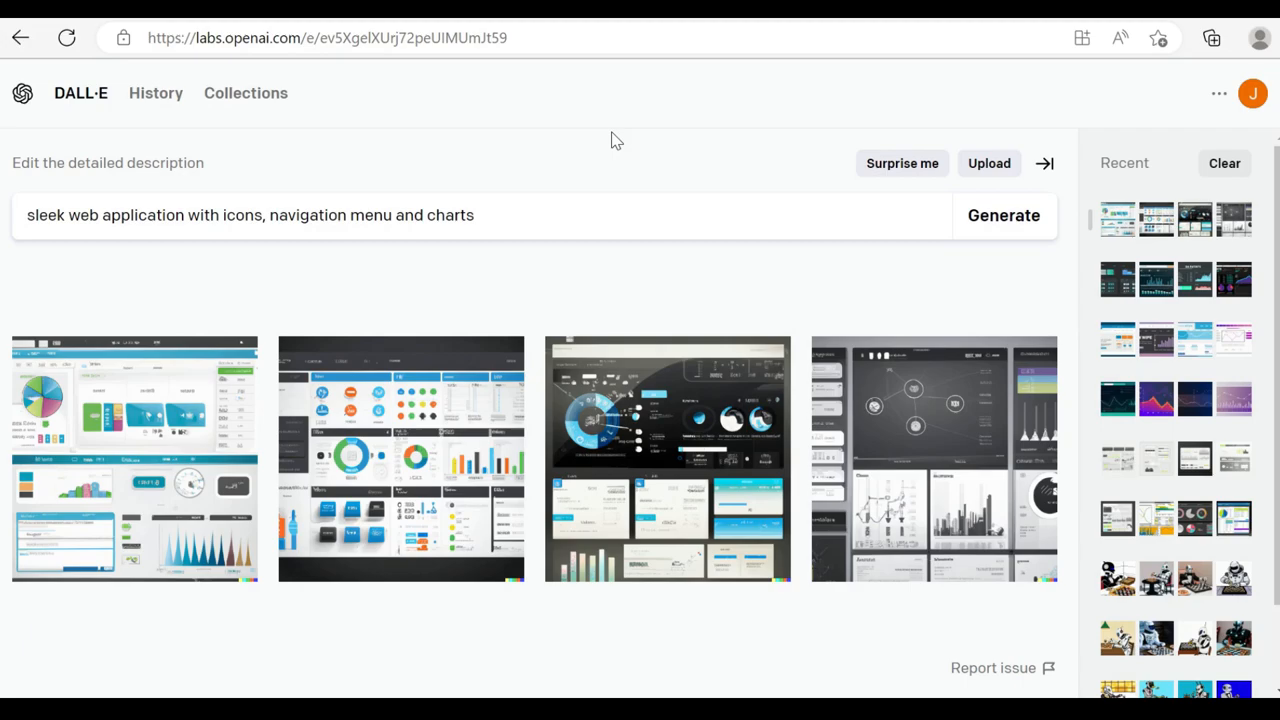
{"action": "left_click", "coordinate": [332, 228]}
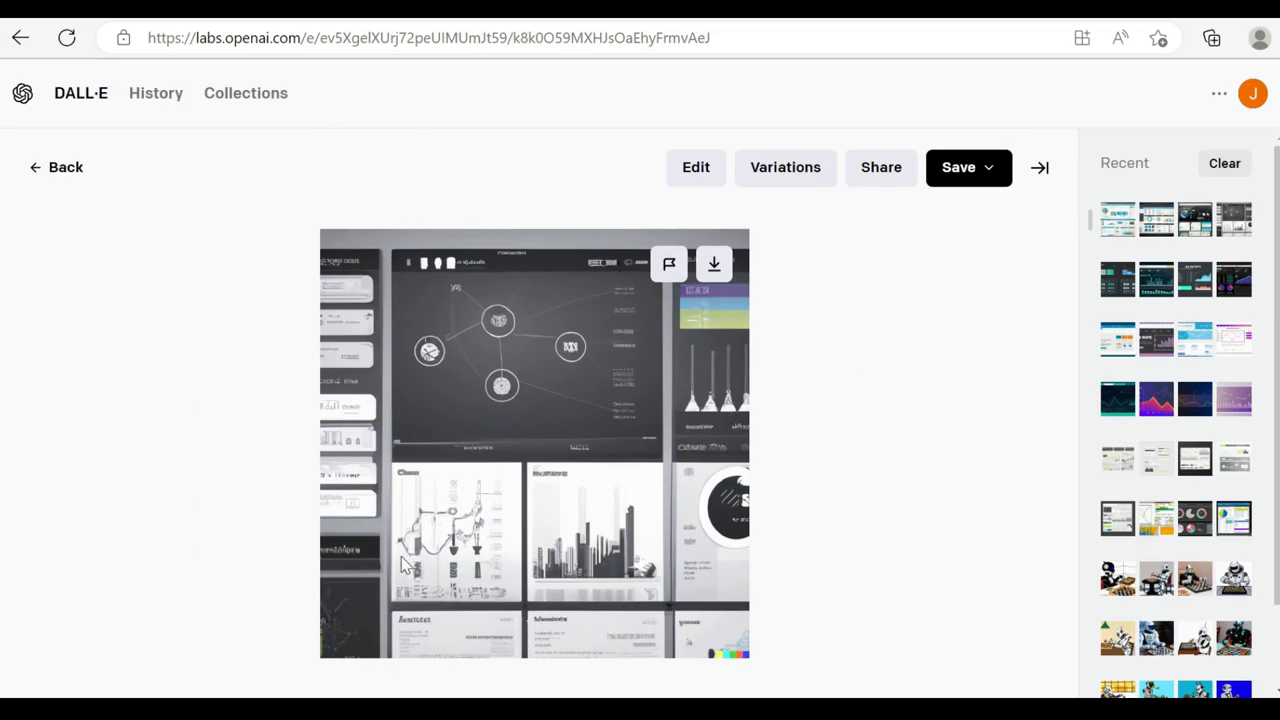
{"action": "mouse_move", "coordinate": [716, 330]}
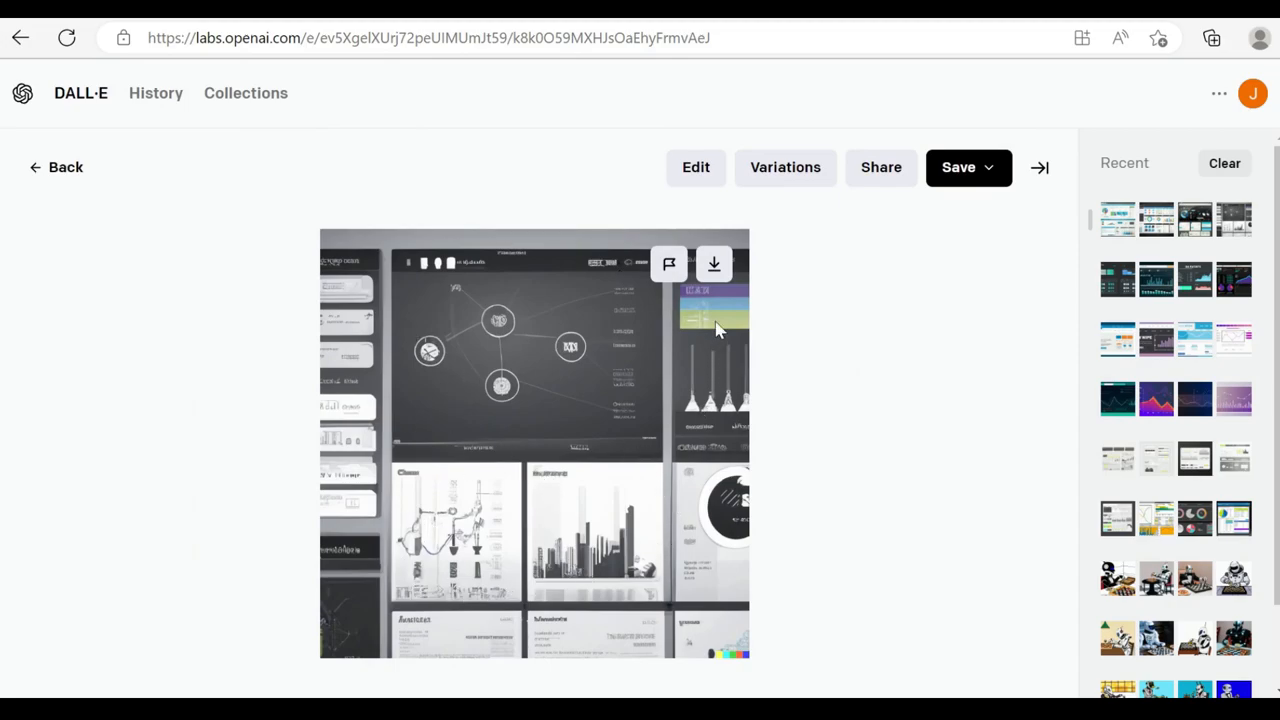
{"action": "mouse_move", "coordinate": [350, 292]}
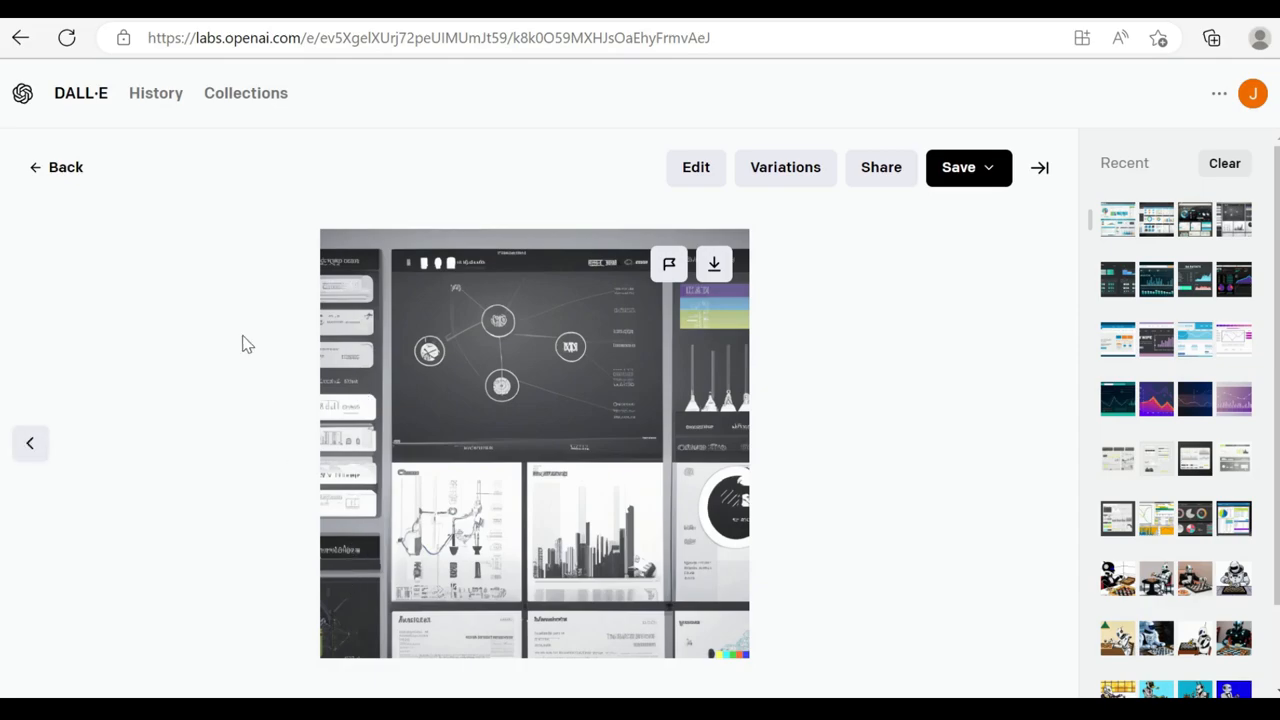
{"action": "mouse_move", "coordinate": [784, 168]}
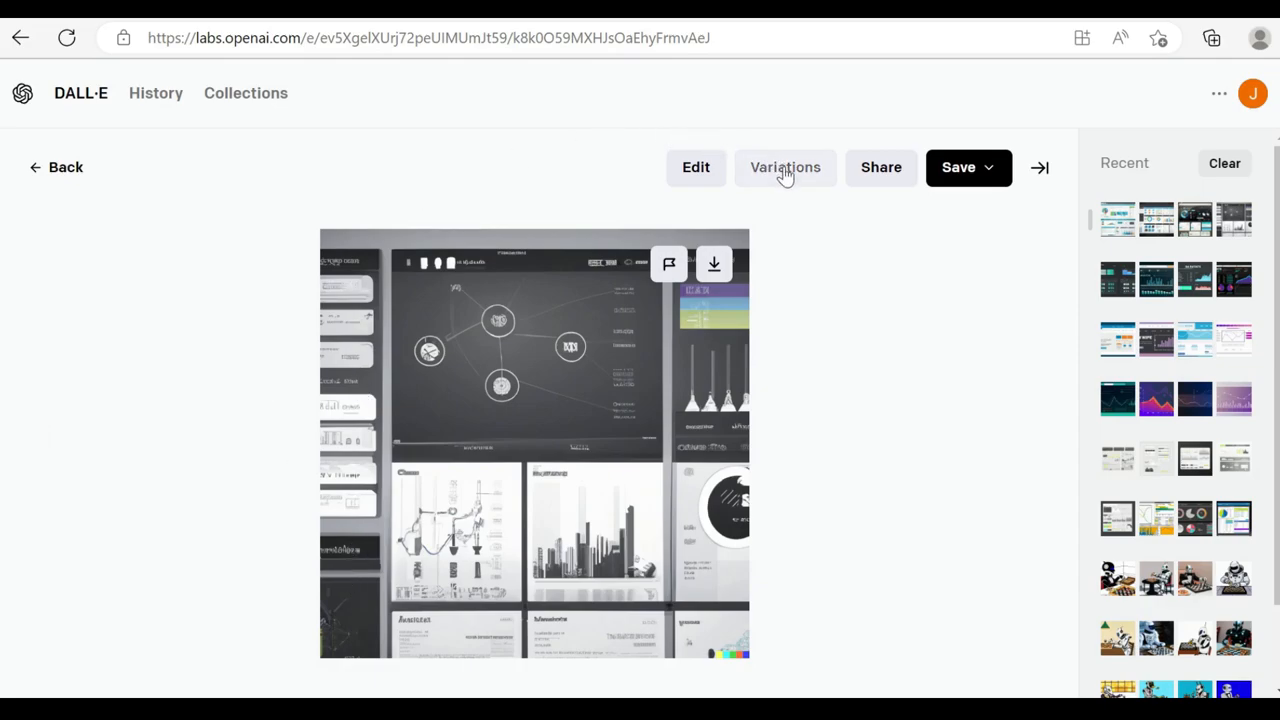